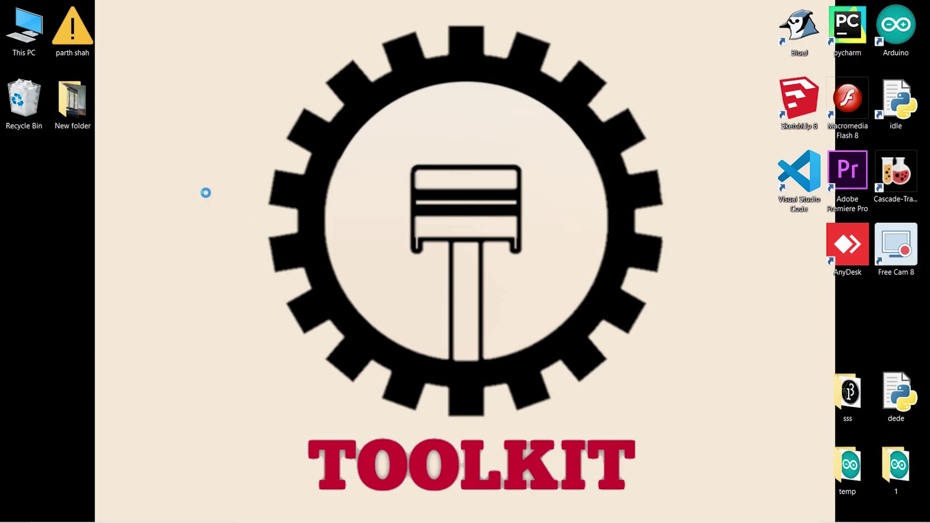
Create a desktop folder named 'ar' and open it
left_click(387, 301)
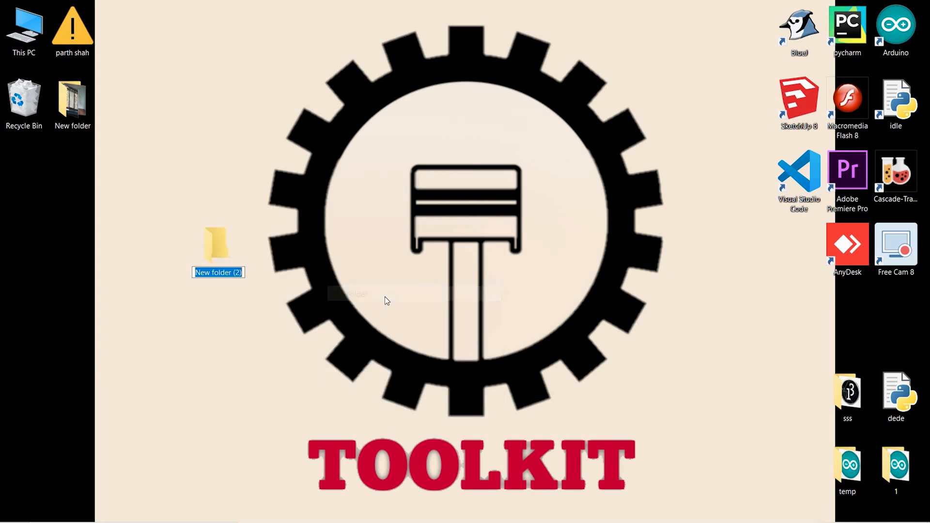
type("ar")
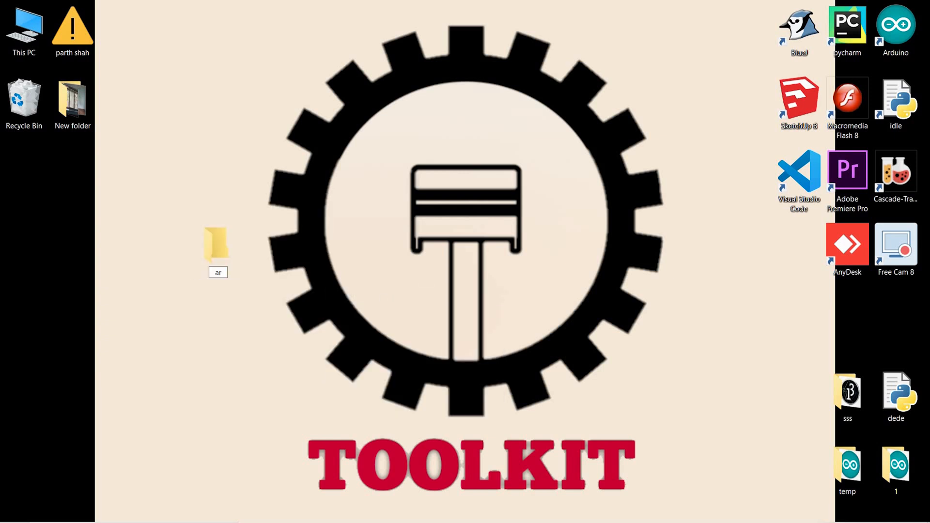
double_click(217, 248)
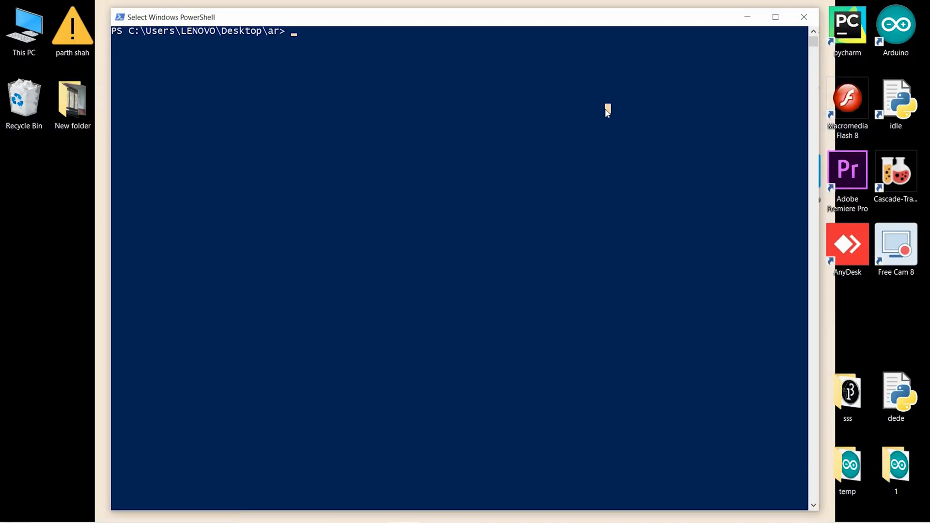
Run 'code .' in PowerShell to open the ar folder in VS Code
type("code .")
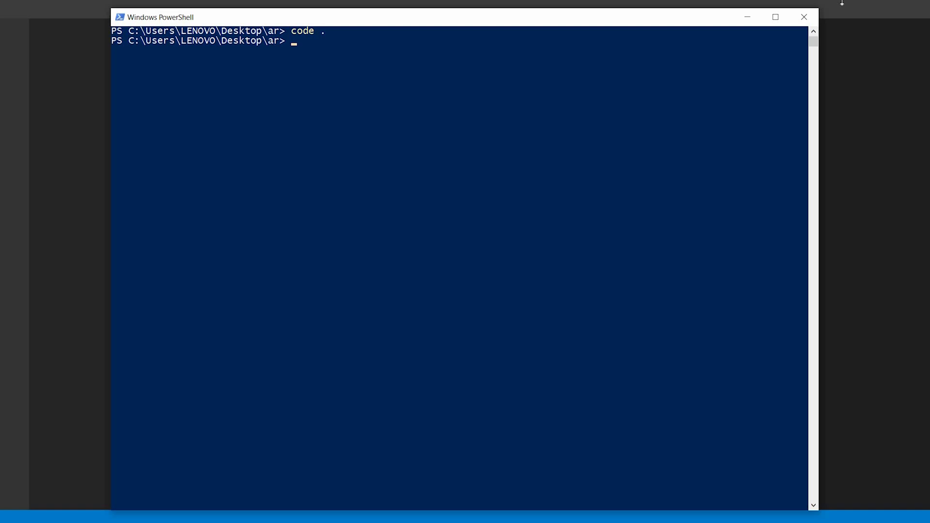
key("Enter")
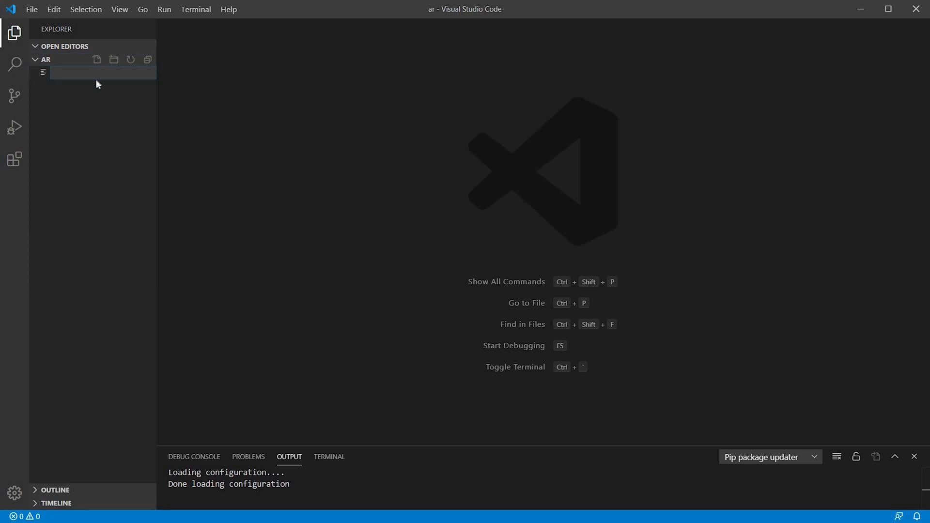
Create ar.py, add 'import cv2' and start the numpy import
type("au")
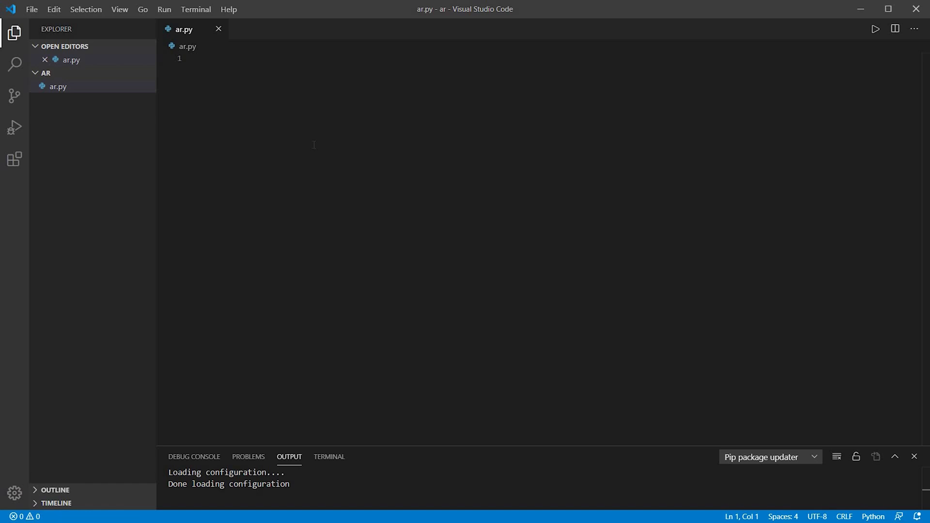
type("import cv2")
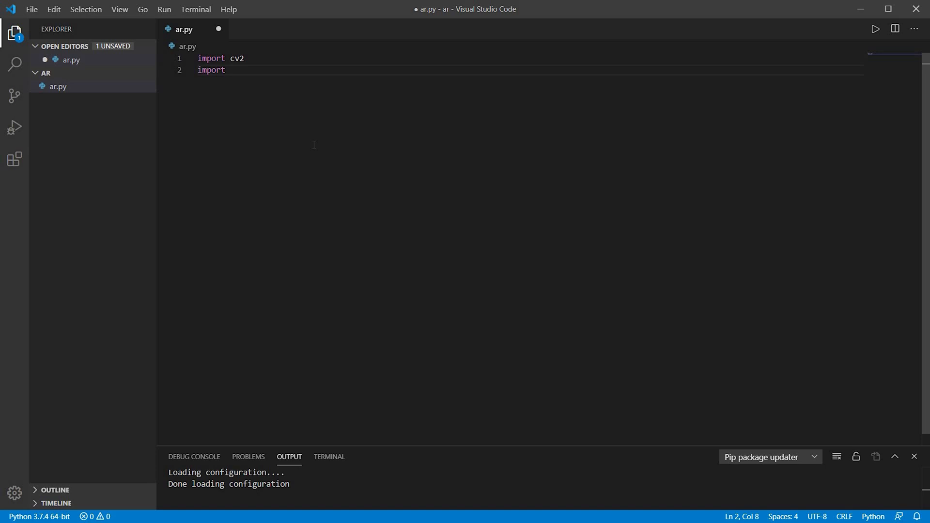
type("numpy")
type("import sys")
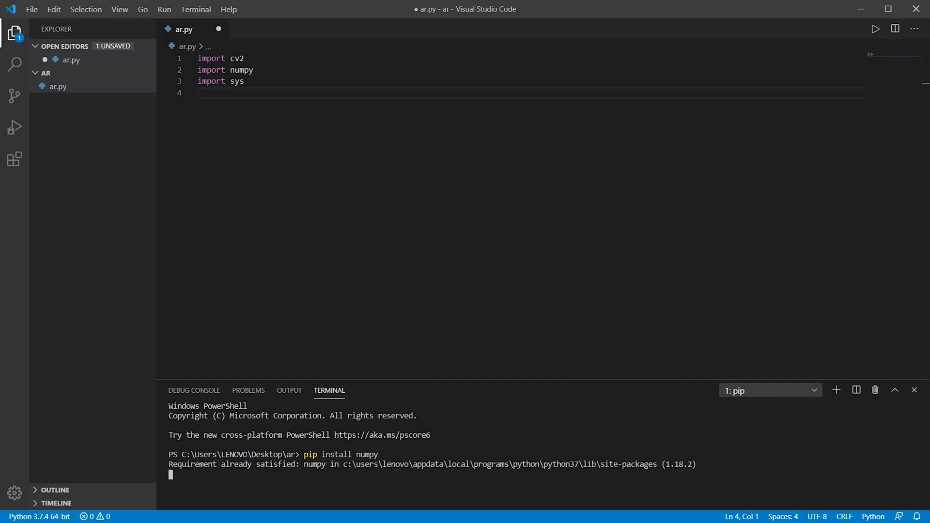
Close the terminal panel after pip reports numpy already installed
left_click(915, 390)
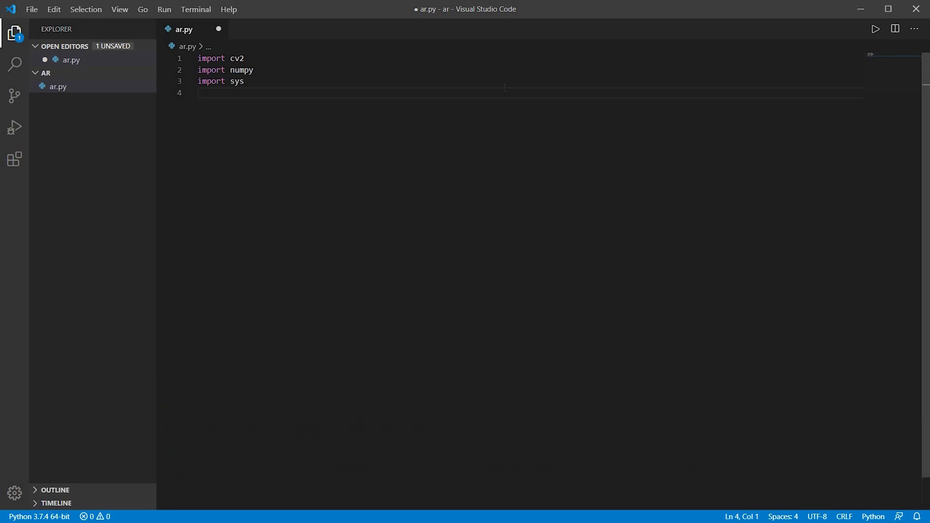
Open the webcam as video = cv2.VideoCapture(0) and 'vid.mp4' as bgvideo
type("vide")
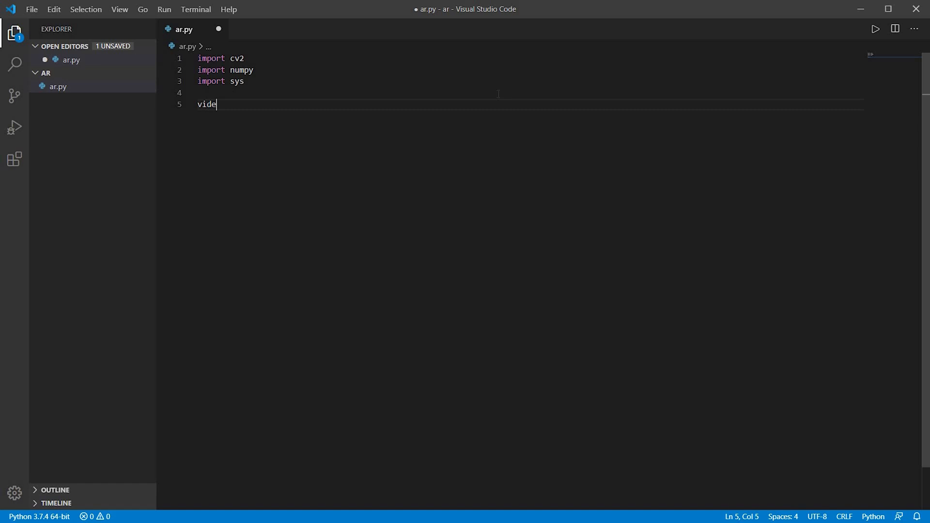
type("o = cv2")
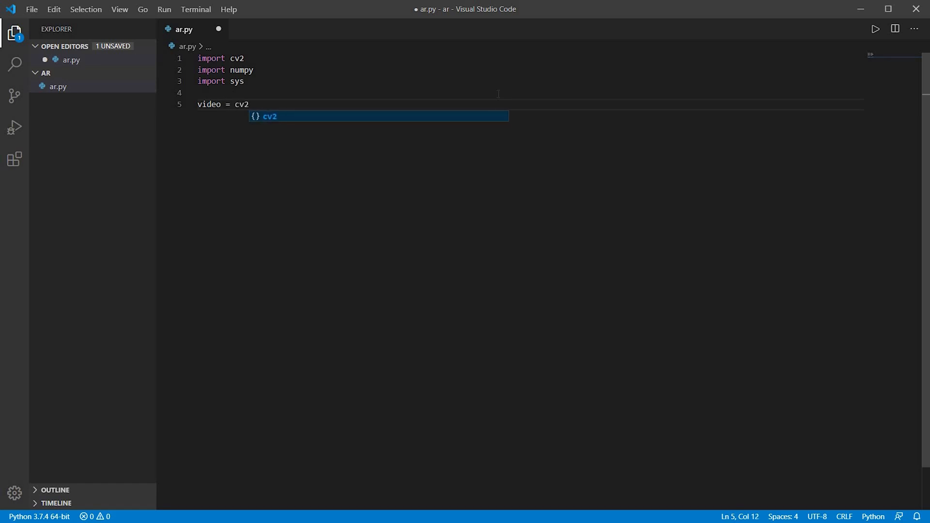
type(".videoCapture(0")
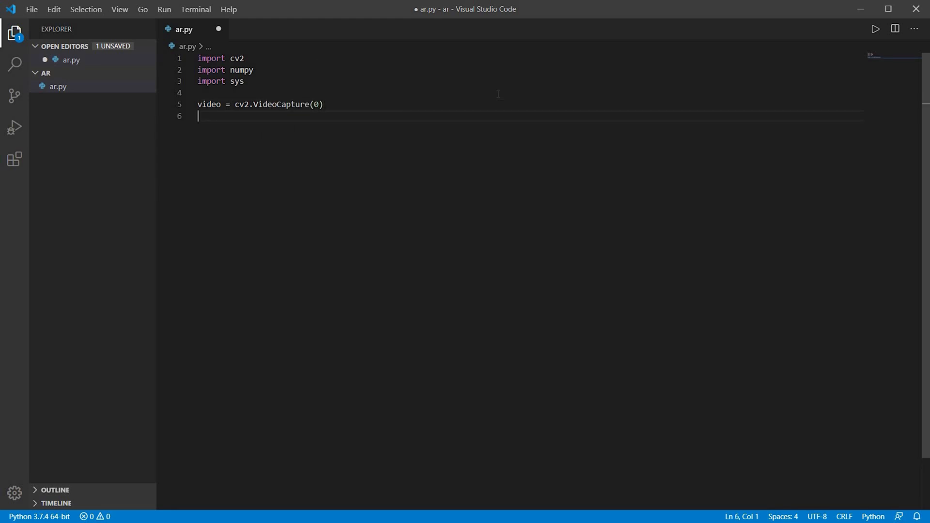
type("bgvideo")
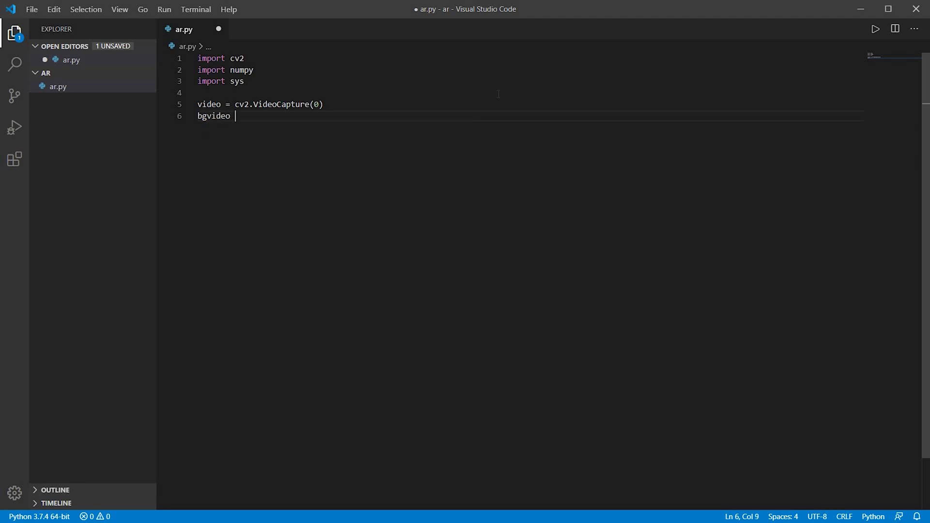
type("= cv2.V")
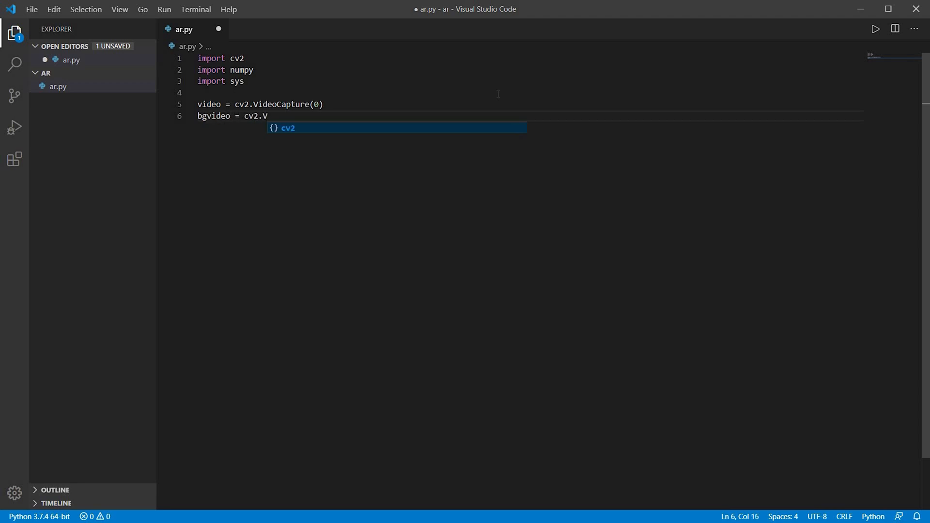
type("ideoCapture('vid")
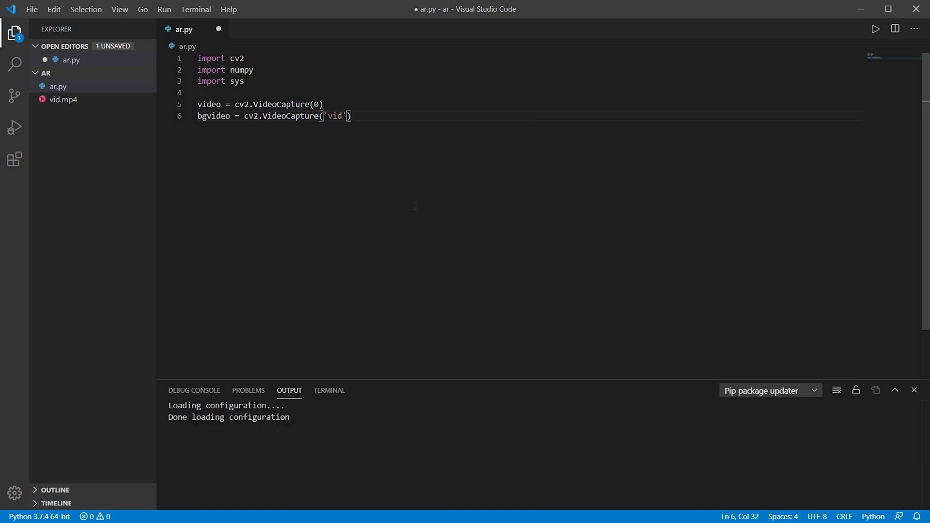
type(".mp4")
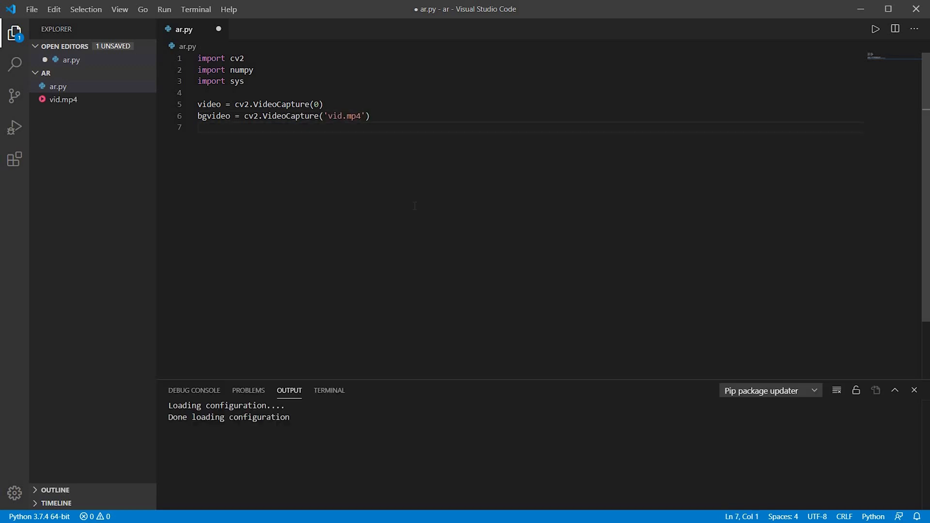
Start reading the reference frame with sucess, ref_img = video.read()
type("sucess,")
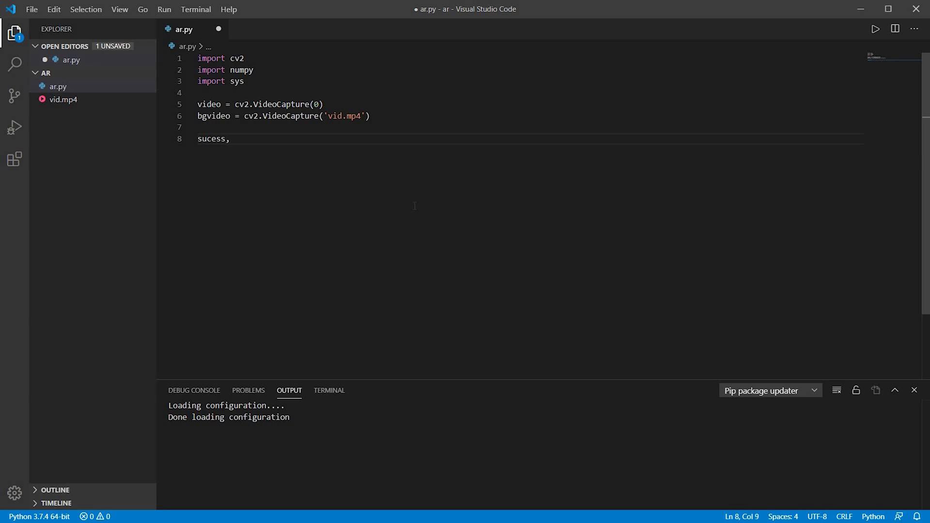
type("ref_img")
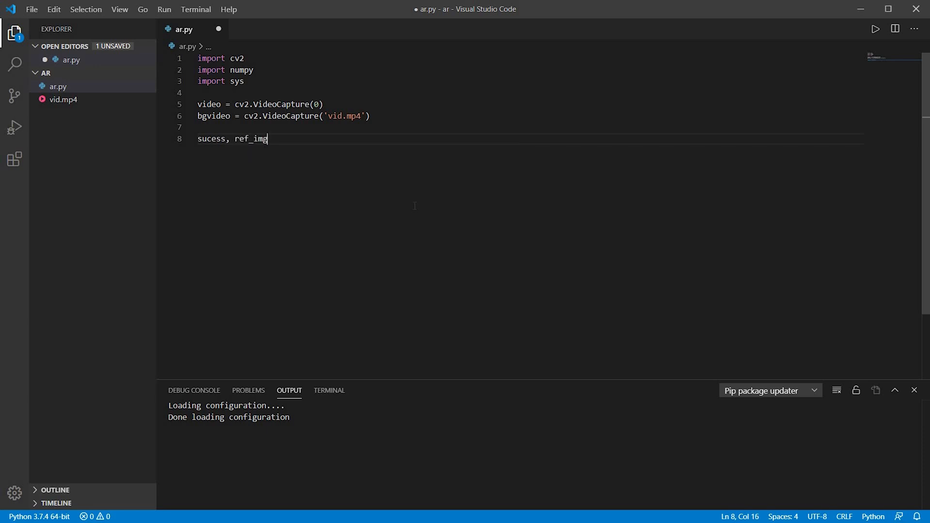
type("= video.read(")
type("while t")
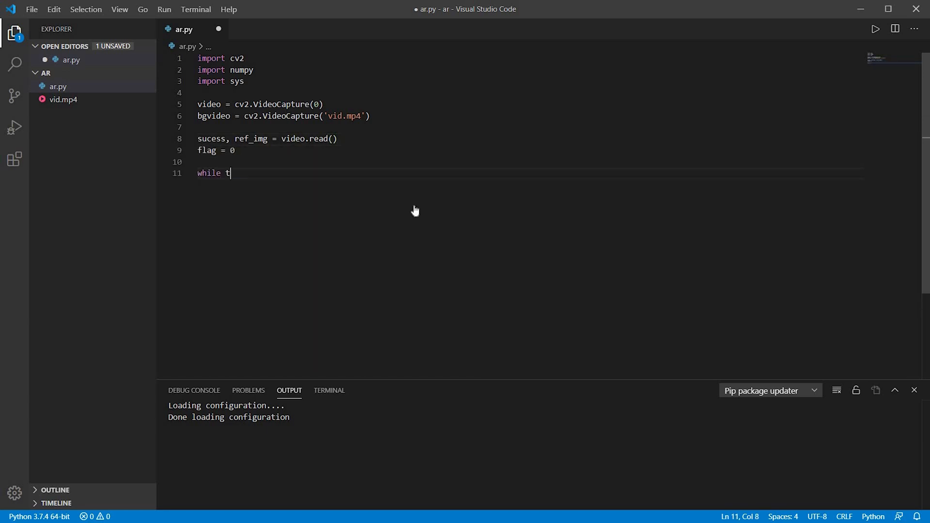
Add a while True loop reading a webcam frame into success, img
type("rue:")
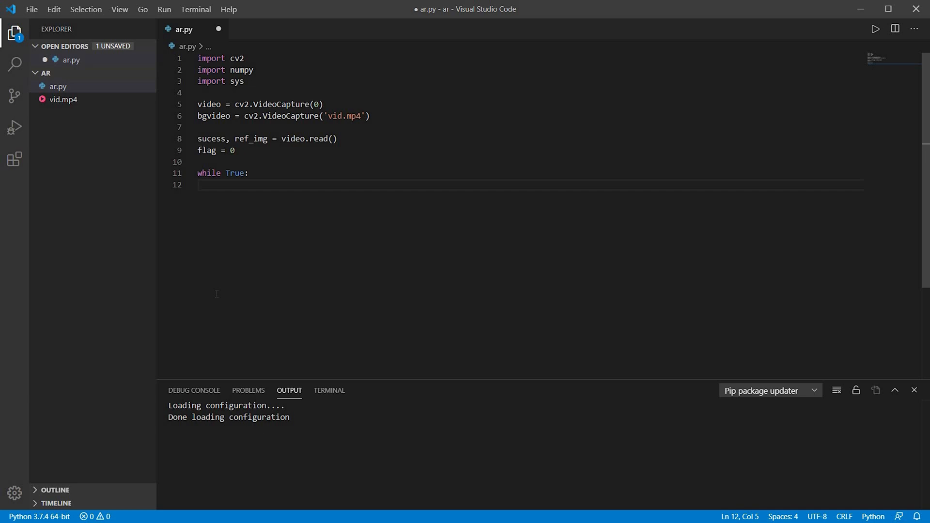
type("success, img =")
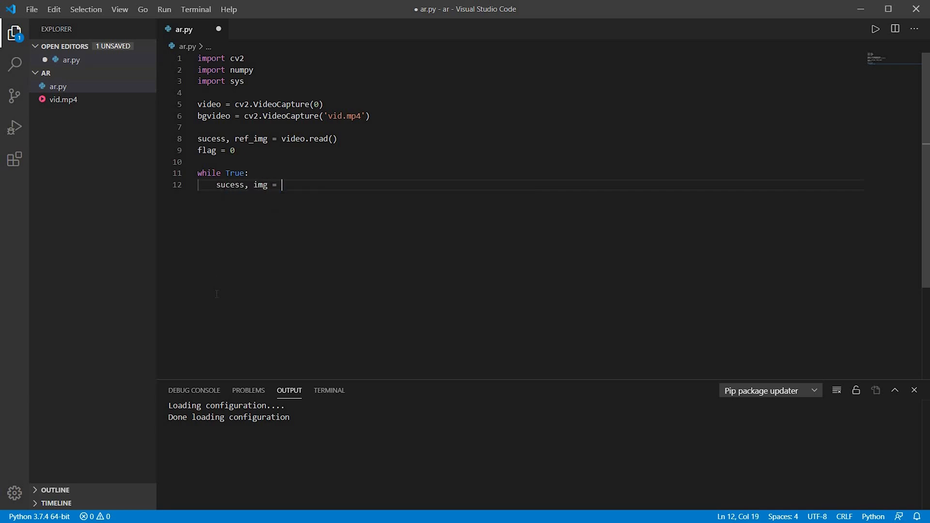
type("video.re")
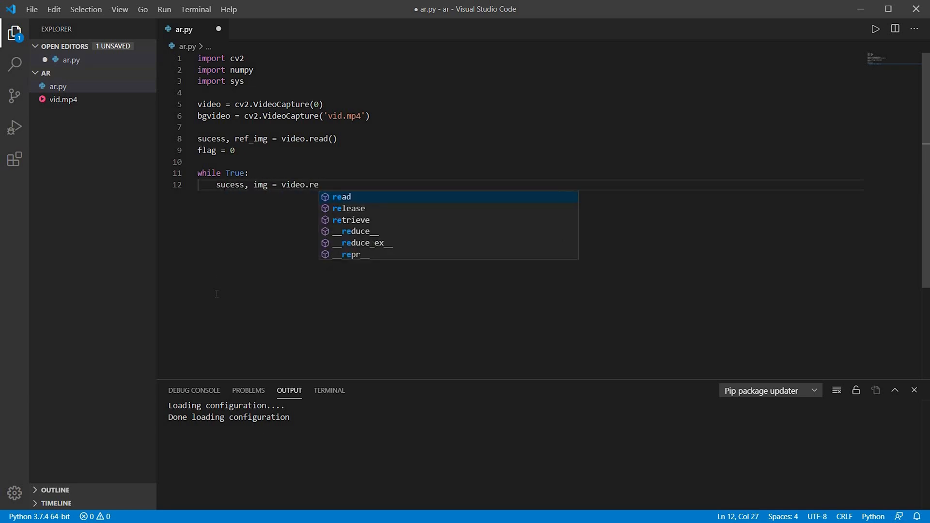
key("Enter")
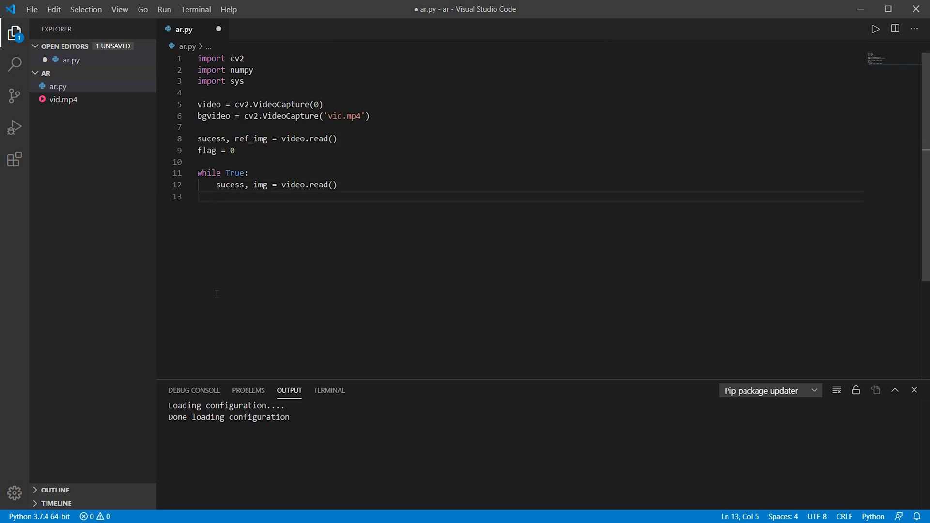
Add the 'if img is not None:' check and begin the next statement
type("if")
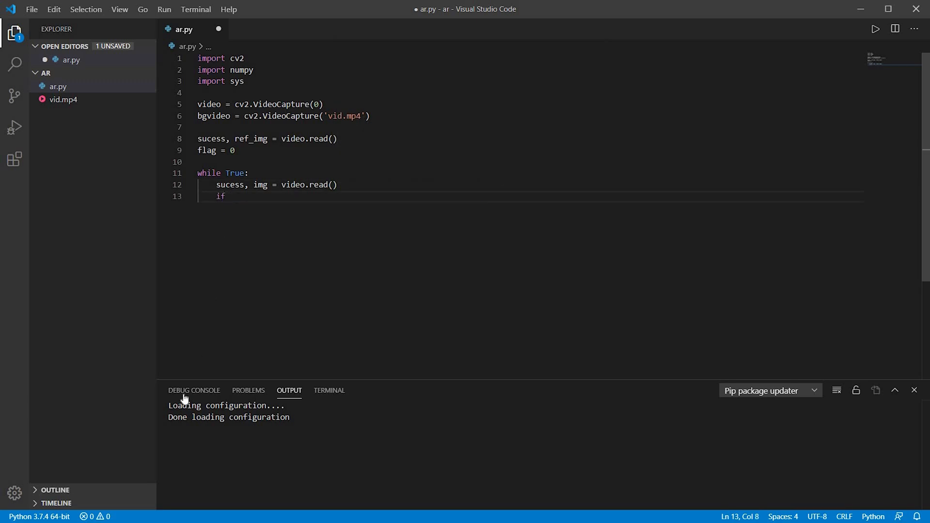
type("img is")
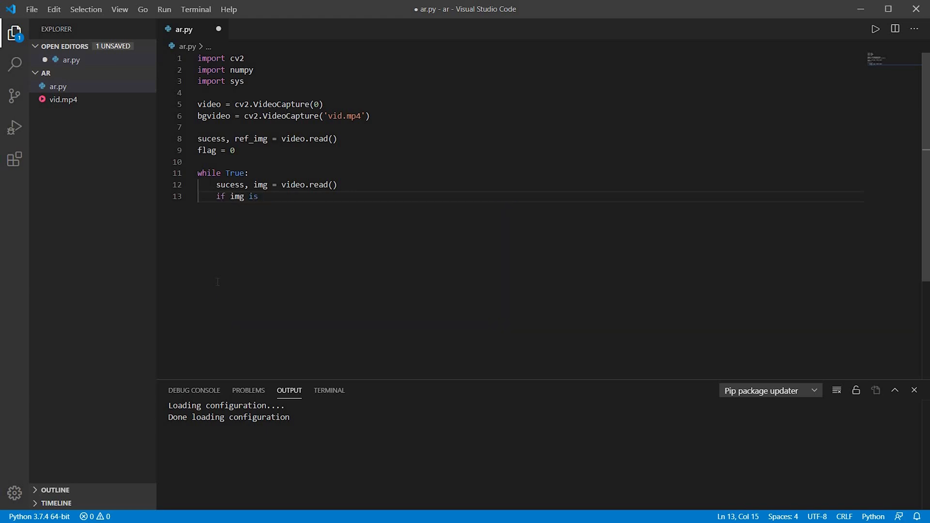
type("not None:")
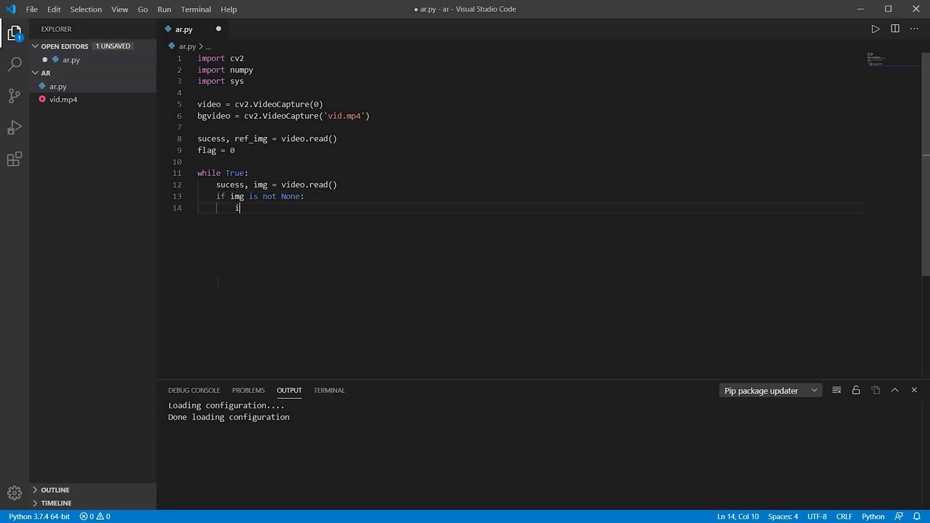
type("mg = cv2.resize")
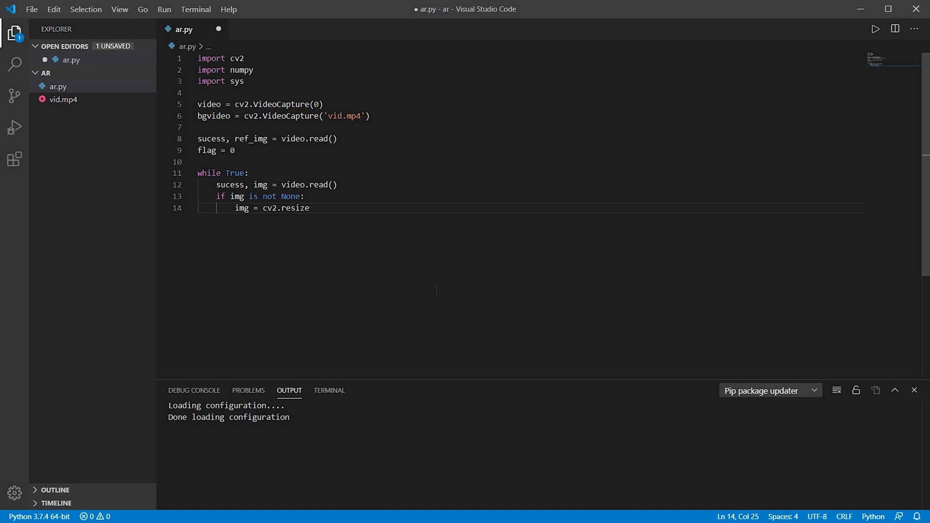
Resize img to (1500, 850) with cv2.INTER_AREA interpolation
type("(img , )")
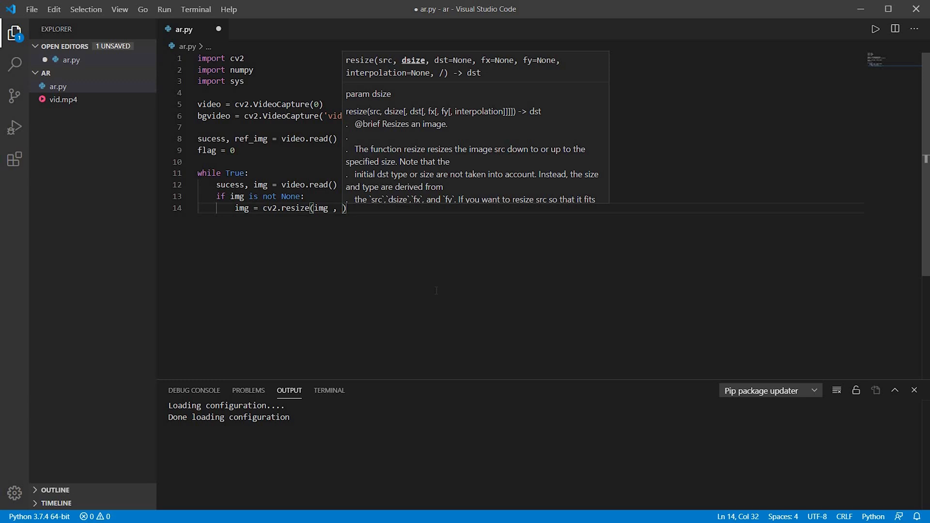
type("(1500, 850")
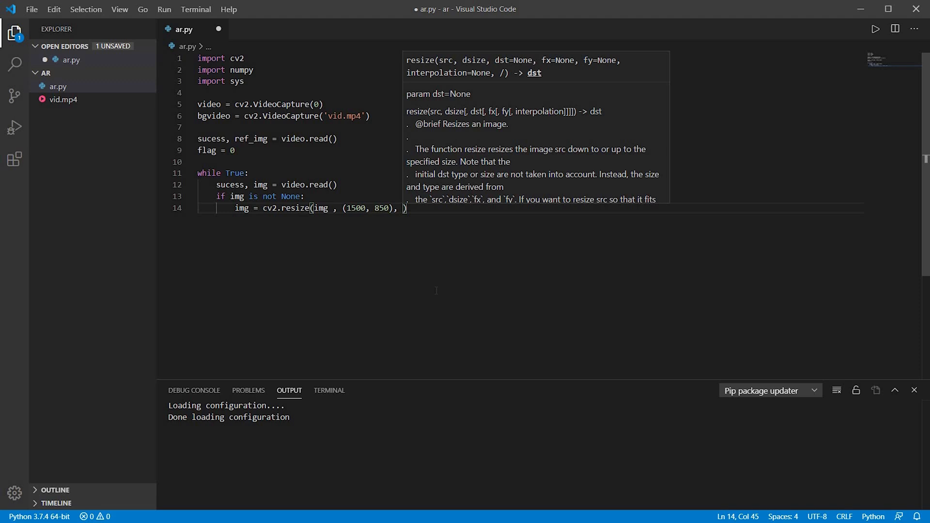
type("interpolation= cv")
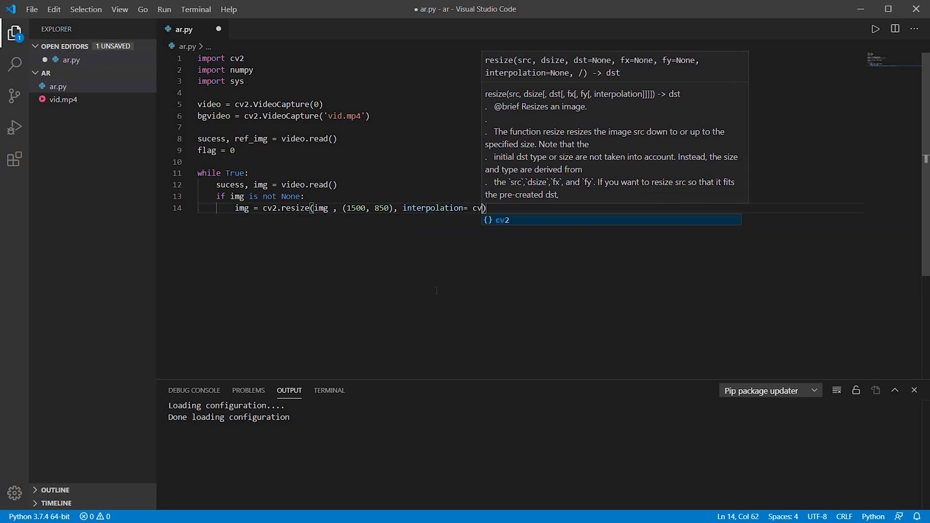
type(".INTER")
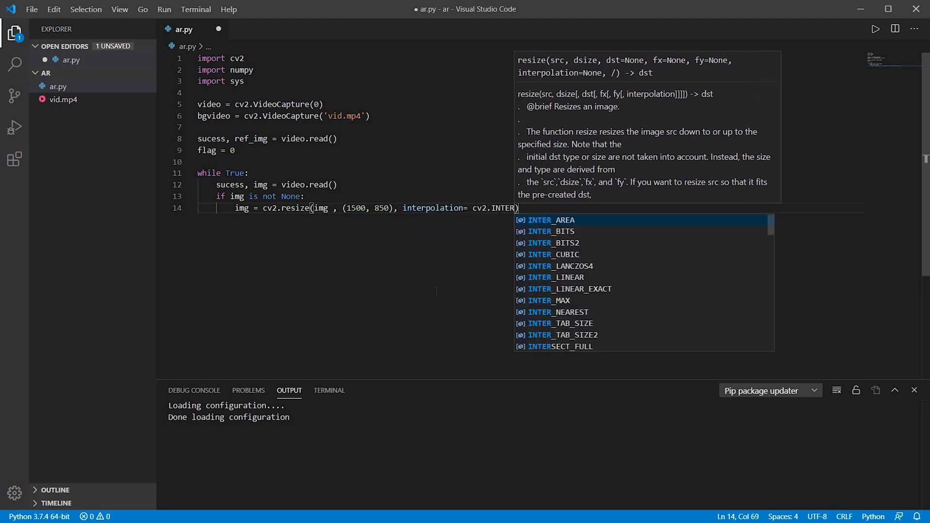
left_click(551, 220)
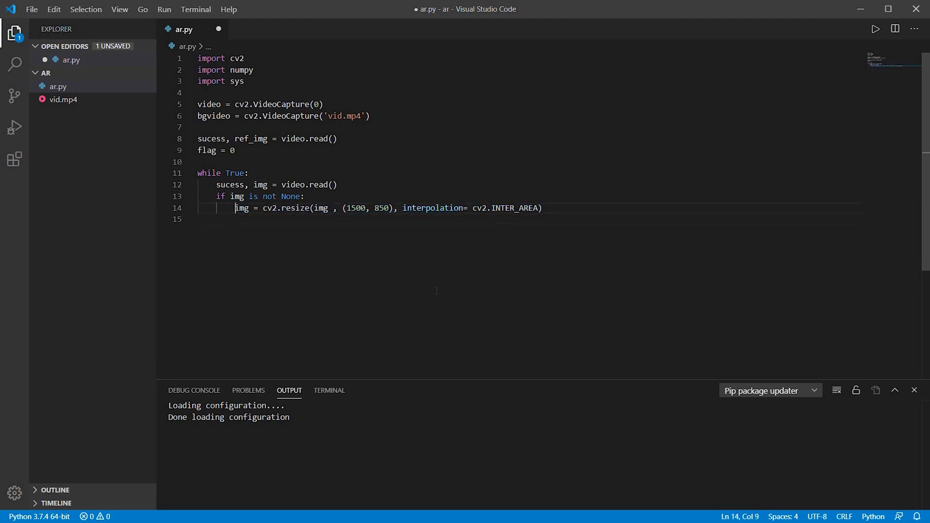
Add ref_img = cv2.resize(..., (1500, 850), interpolation=cv2.INTER_AREA)
type("refimg = cv2.resize(img , (1500, 850), interpolation= cv2.INTER_AREA)")
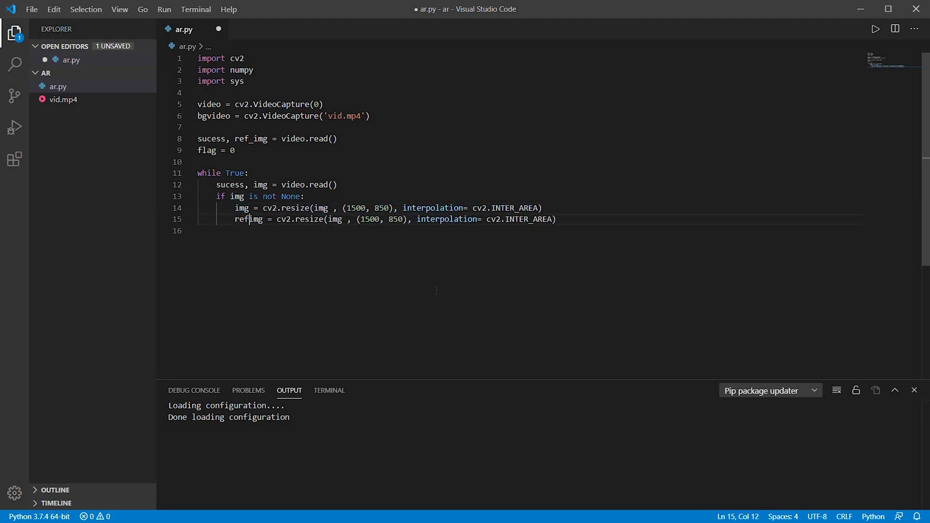
type("_")
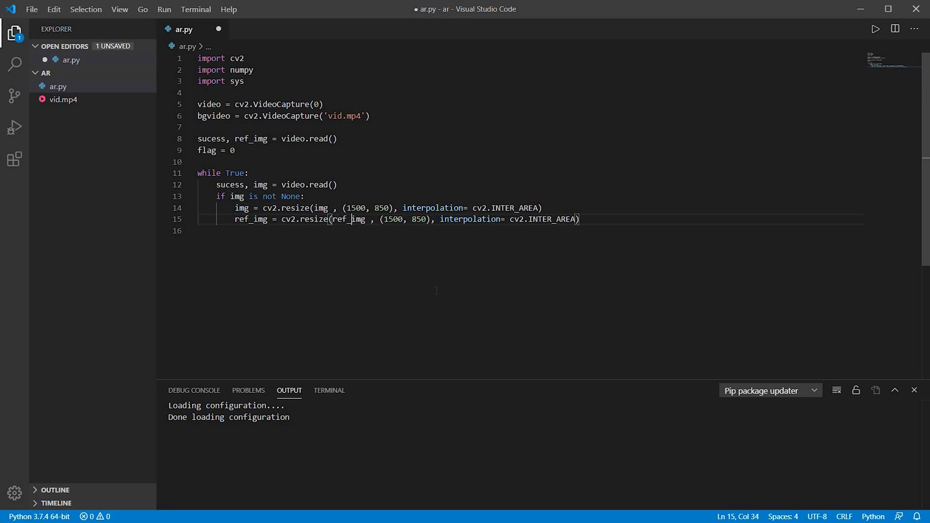
key("Enter")
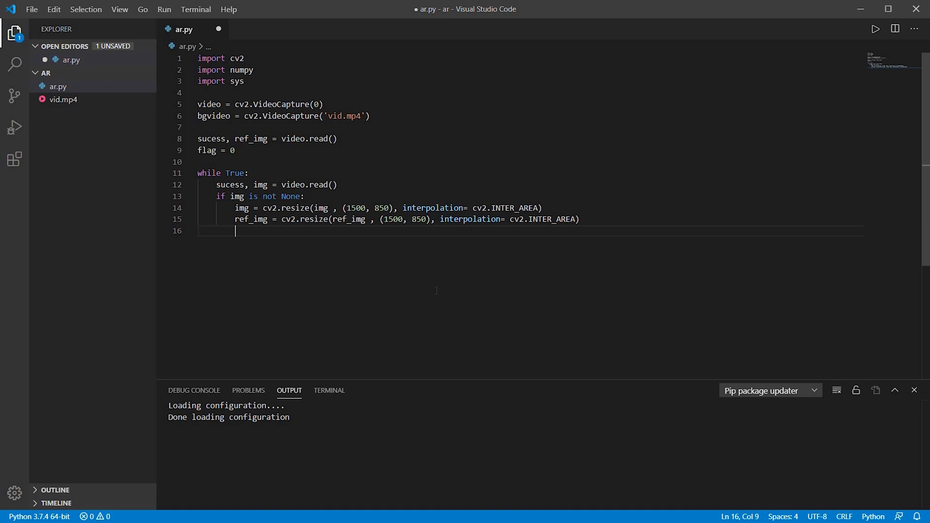
Flip img horizontally with img = cv2.flip(img, 1)
type("img =")
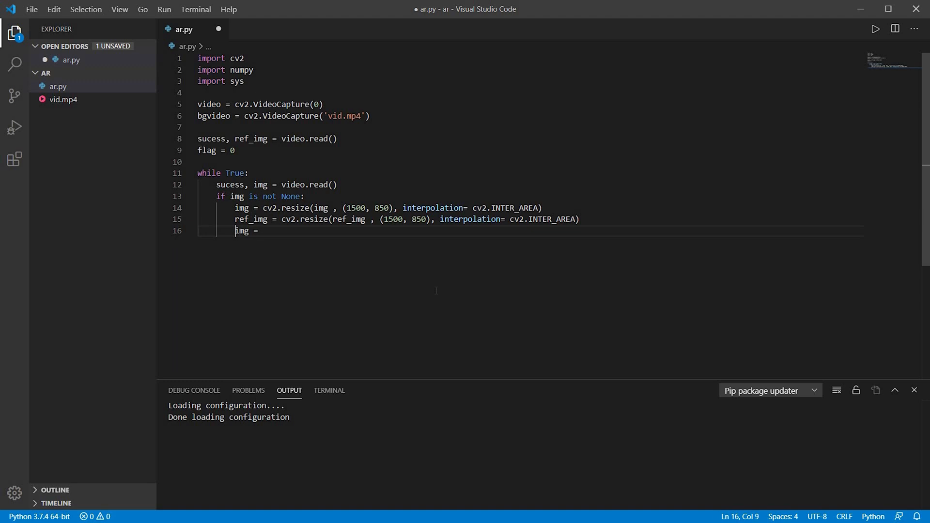
key("Enter")
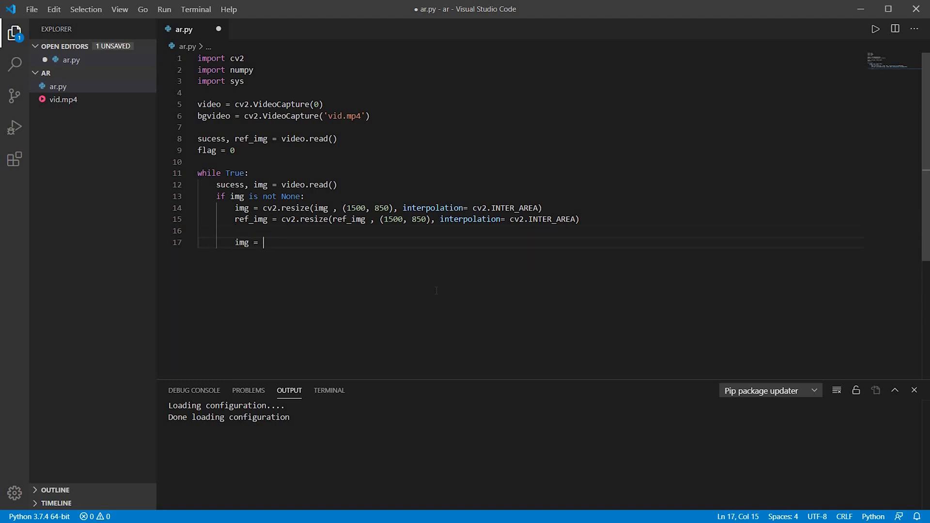
type("cv2.flip(")
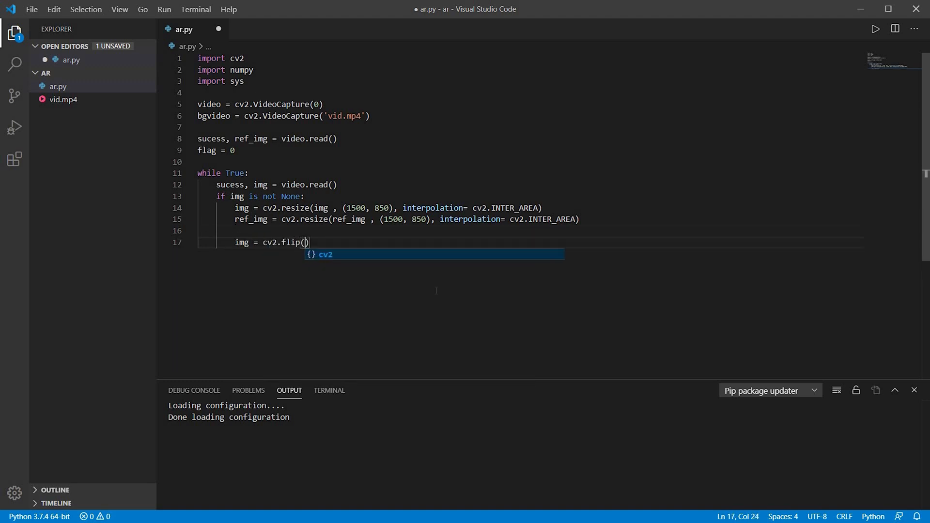
type("img, 1")
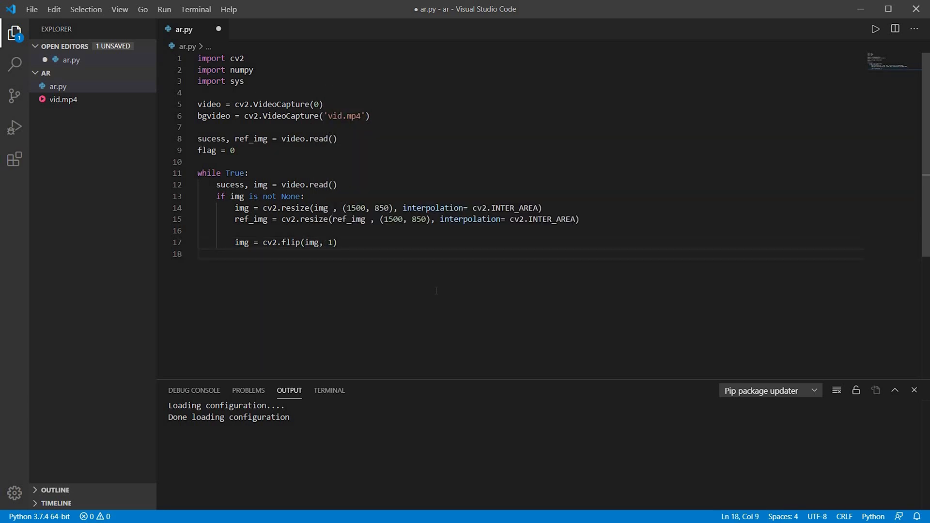
Read a bgvideo frame into bg and resize bg to (1500, 850) with INTER_AREA
type("scu")
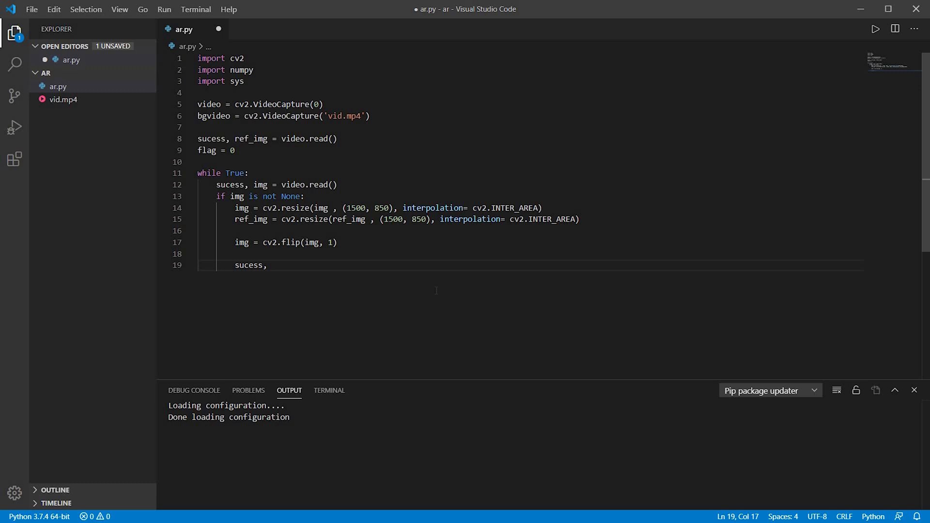
type("bg = bgvideo")
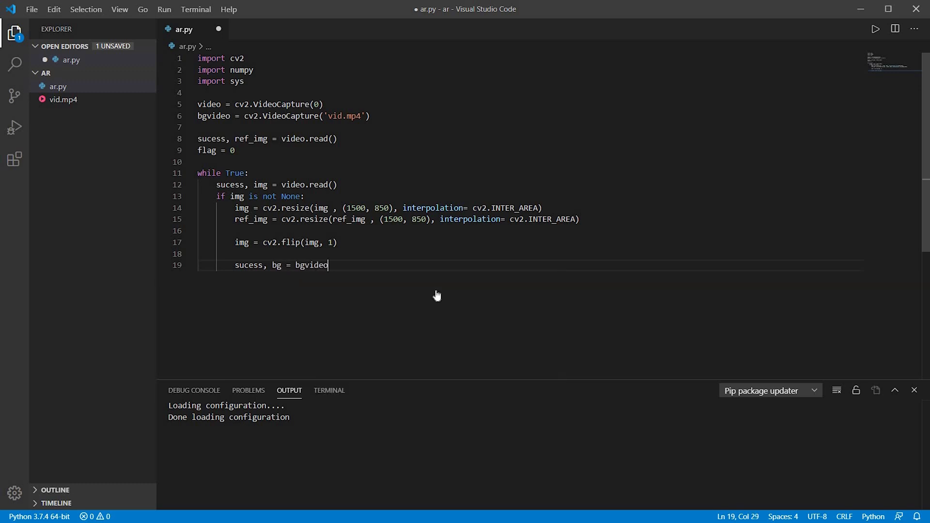
type(".read()")
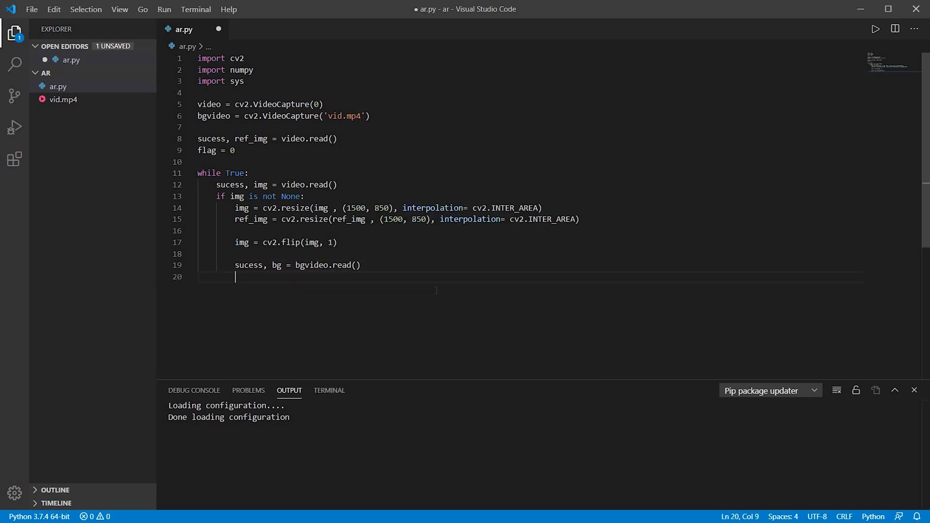
type("if")
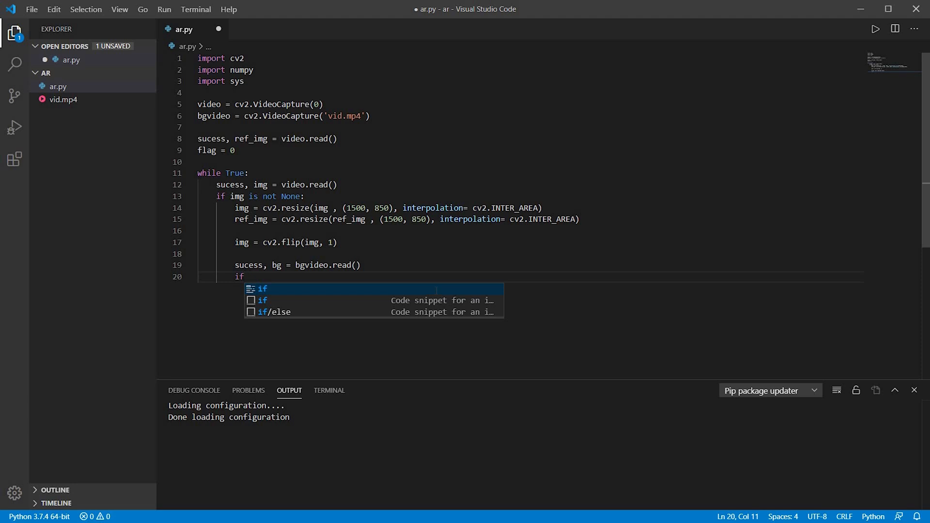
type("bg")
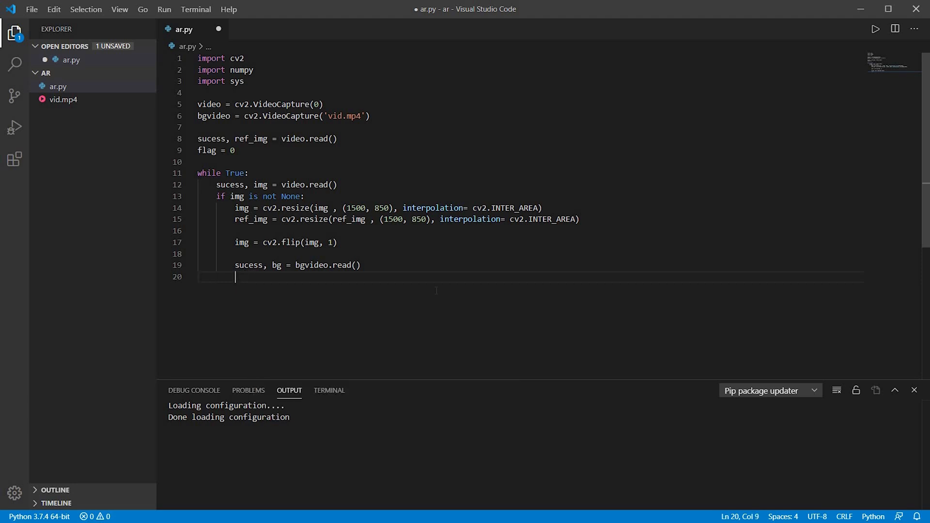
type("bg = cv2.resize(img , (1500, 850), interpolation= cv2.INTER_AREA)")
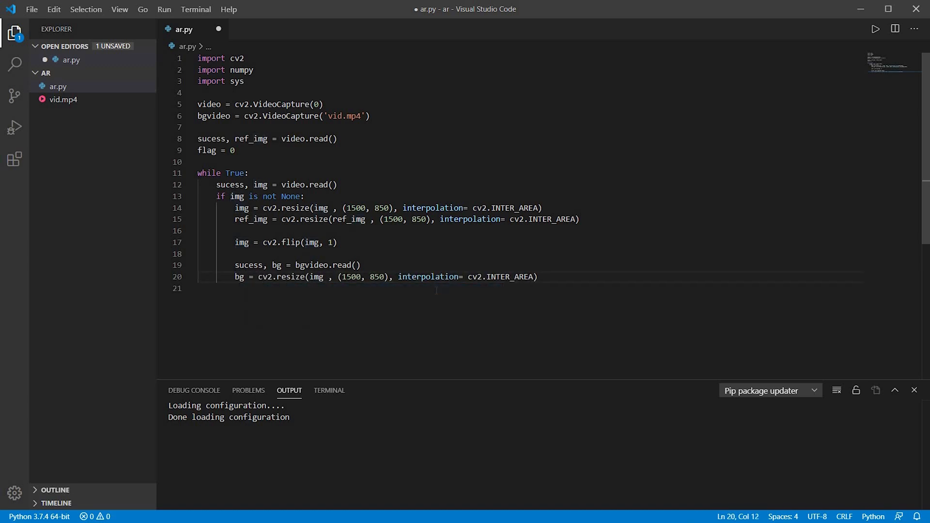
type("bg")
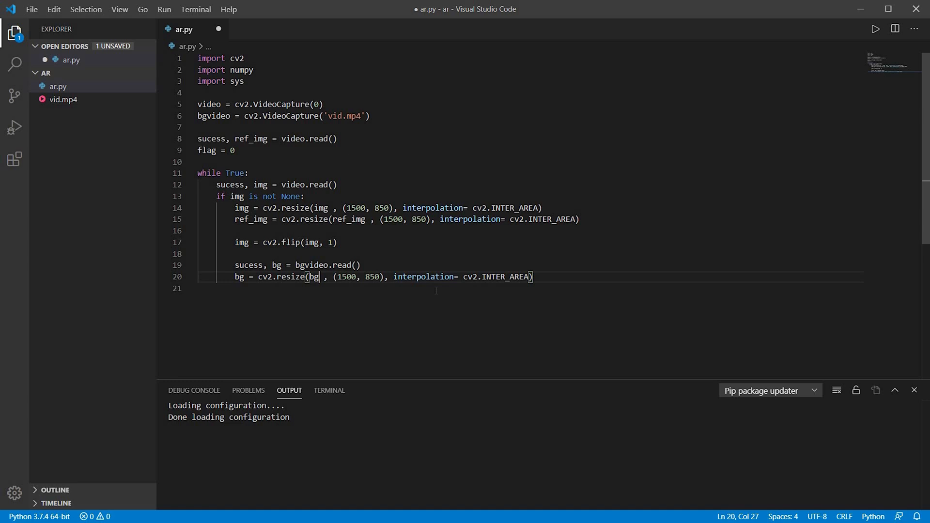
key("Enter")
type("if ")
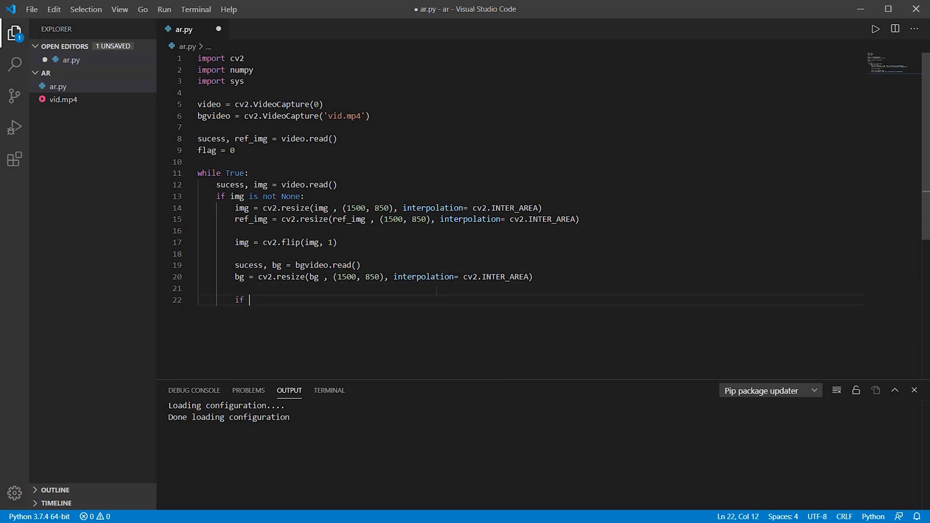
Add 'if flag == 0: ref_img = img', diff1/diff2 via cv2.subtract, and diff = diff1 + diff2
type("flag == 0:")
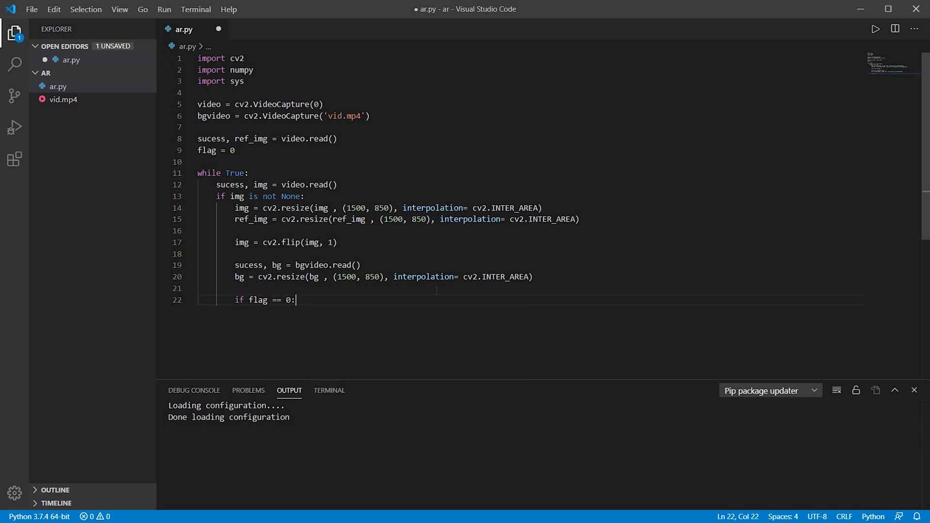
type("ref_img = img")
type("diff1 = cv2.subtract(")
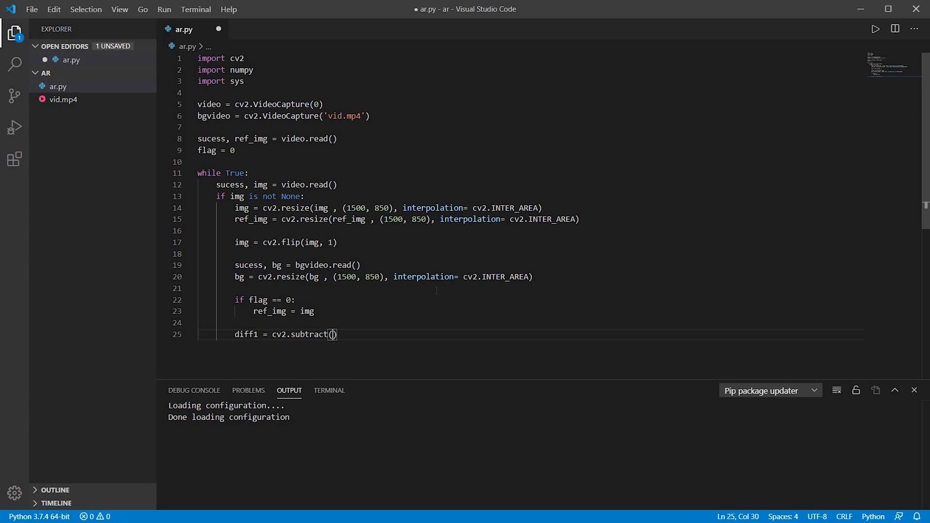
type("img,ref_img)")
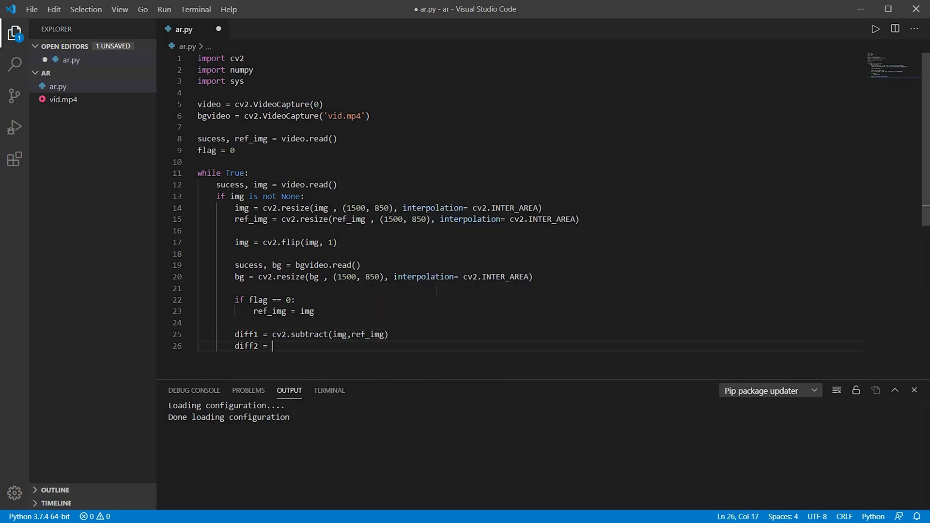
type("cv2.subt")
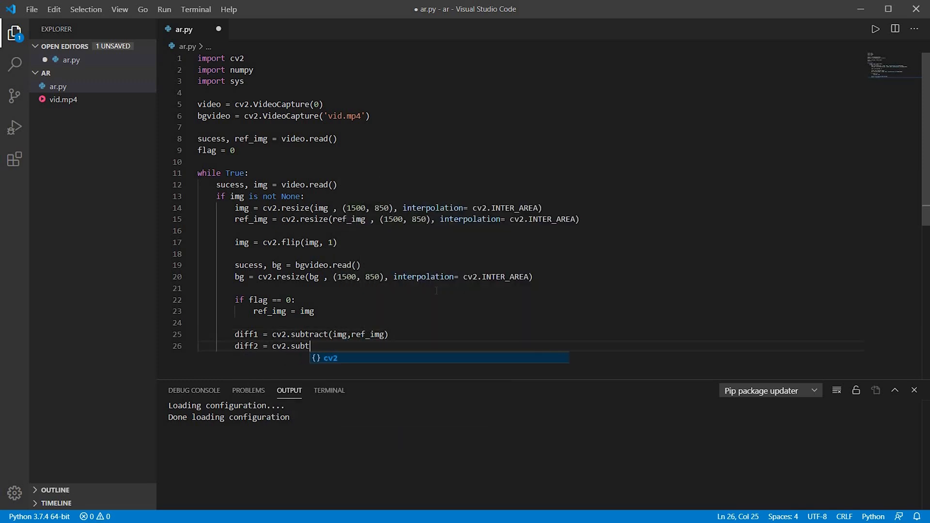
type("ract(ref_img_,img)")
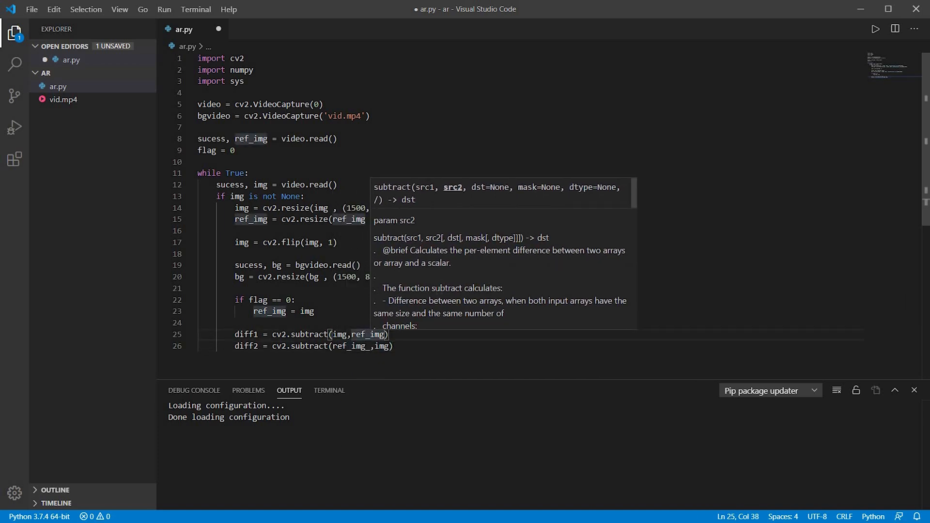
type("diff = diff1 + diff2")
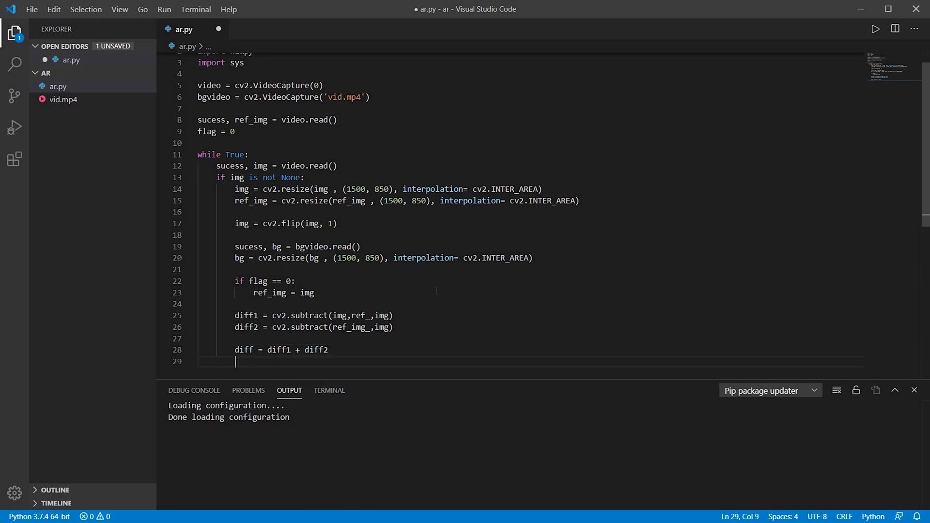
Add the line diff[abs(diff) < 25] = 0
type("diff")
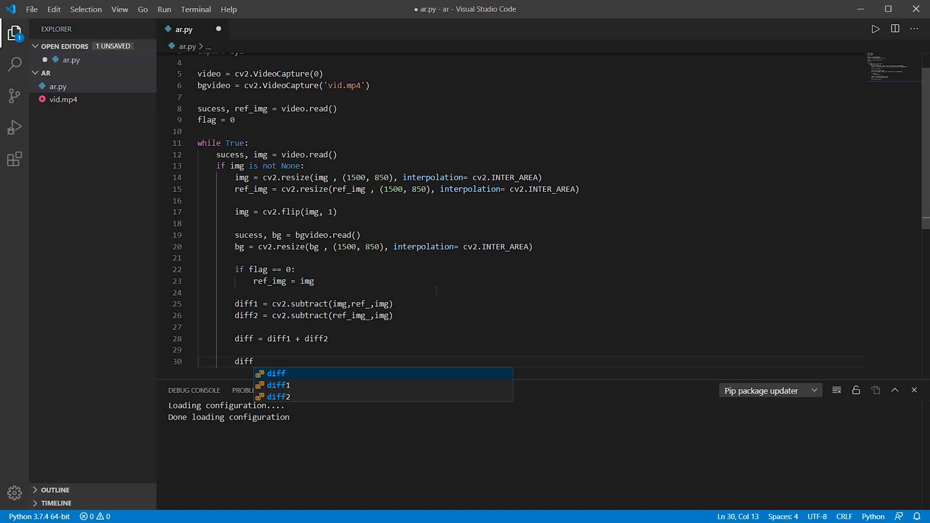
type("[a=]")
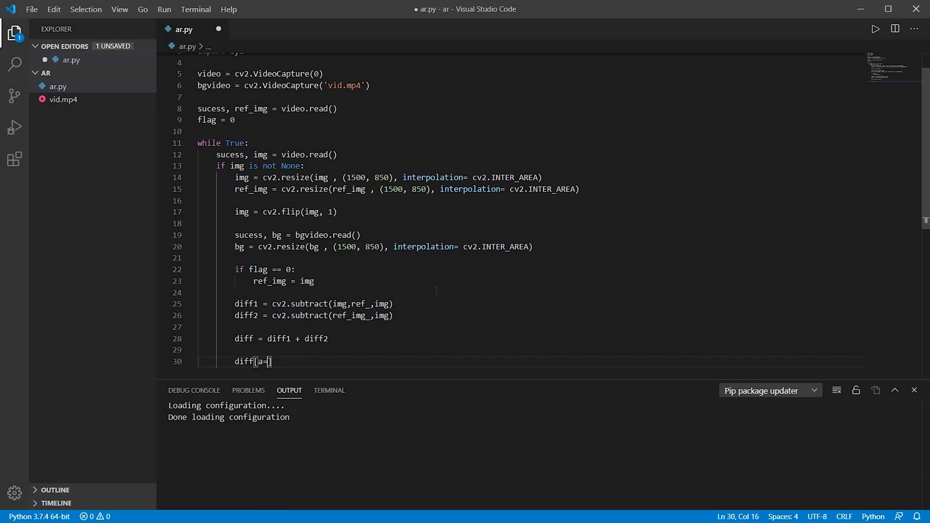
type("abs(diff")
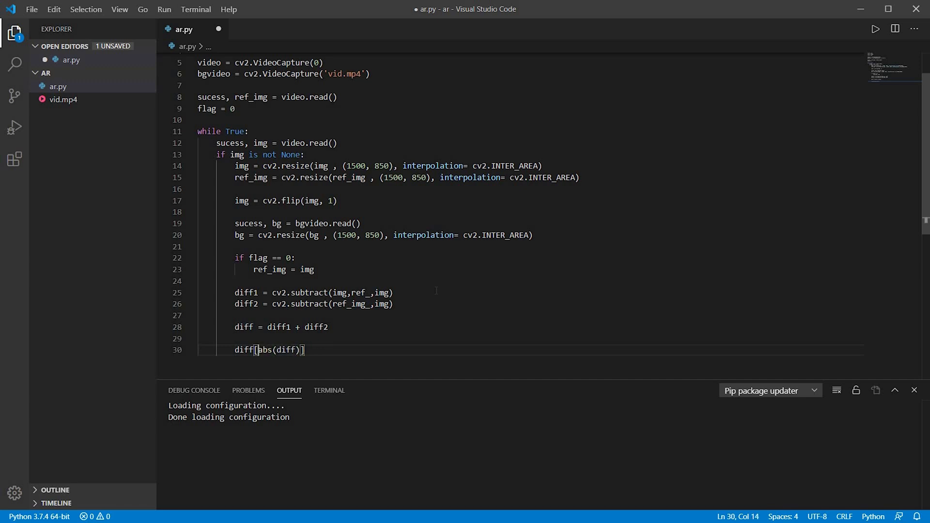
type("<")
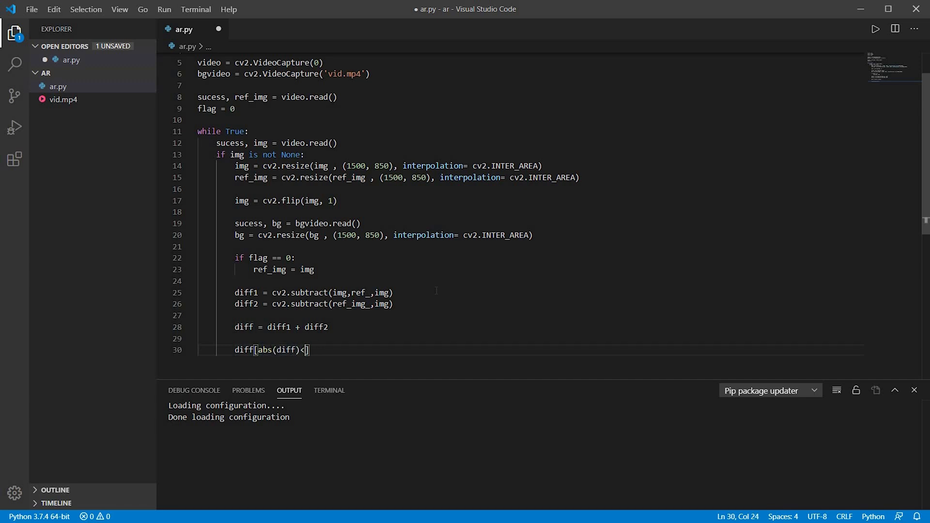
type("25")
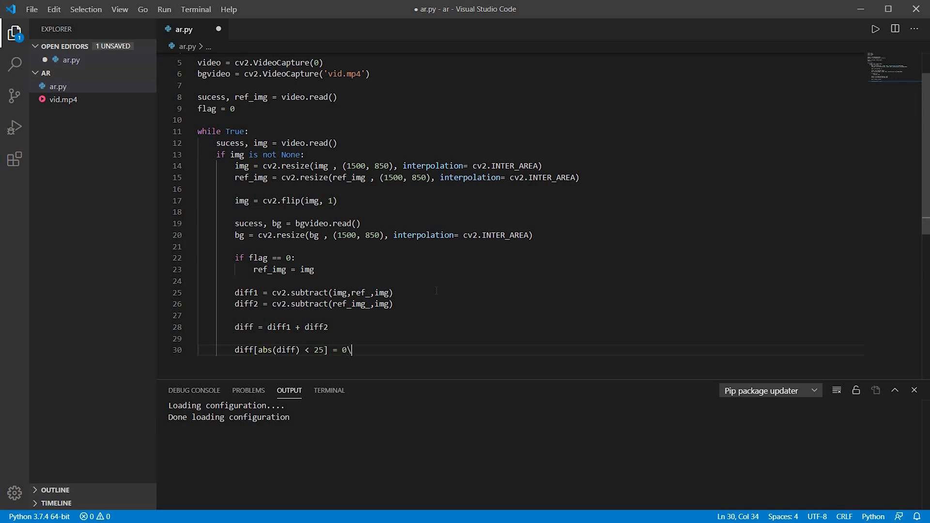
key("Enter")
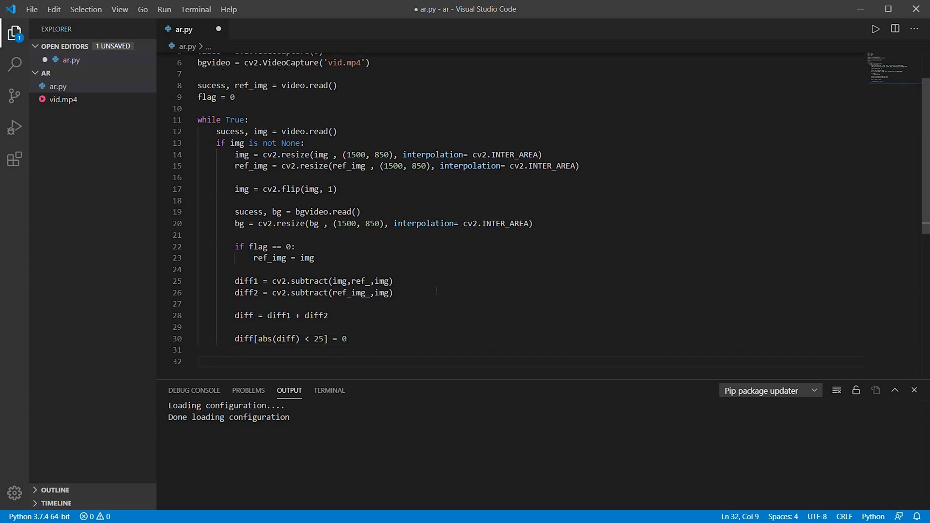
Add gray = cv2.cvtColor(diff.astype(np.uint8), cv2.COLOR_BGR2GRAY) on line 32
type("gray = v")
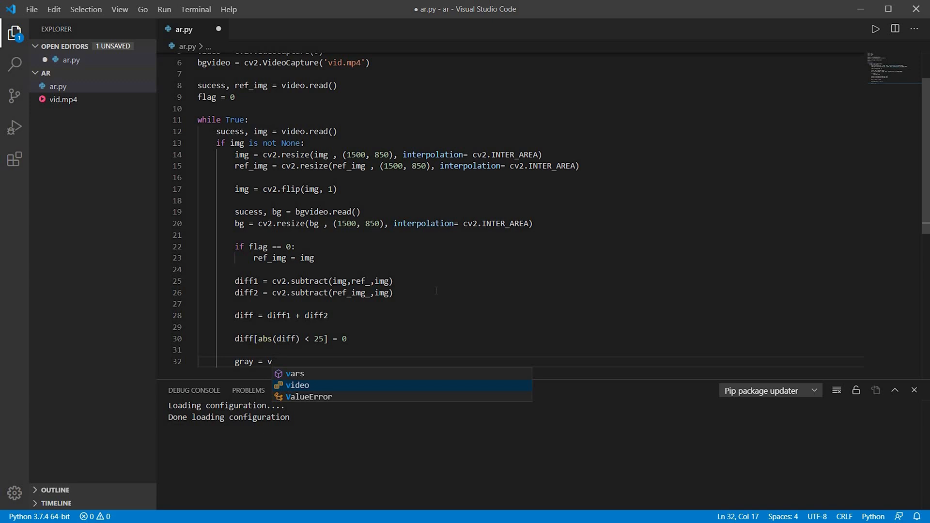
type("cv2.colo")
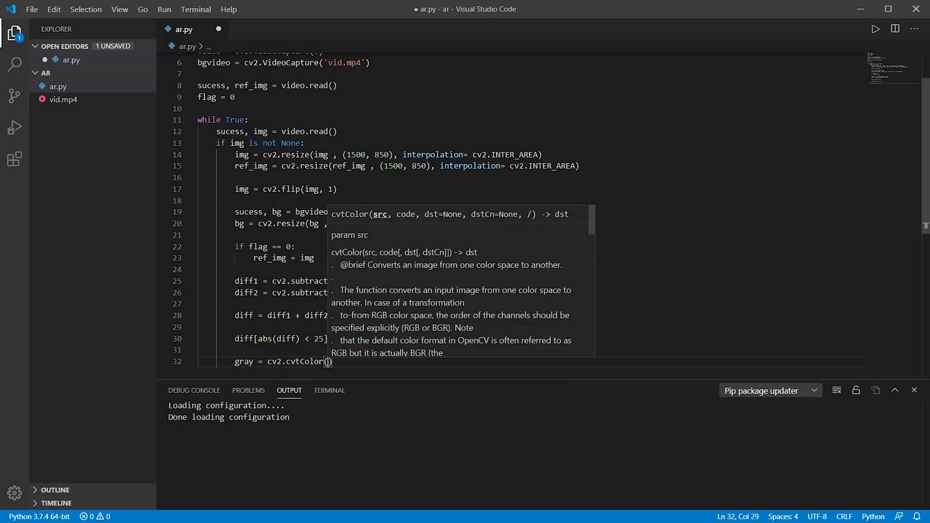
type("diff.astype")
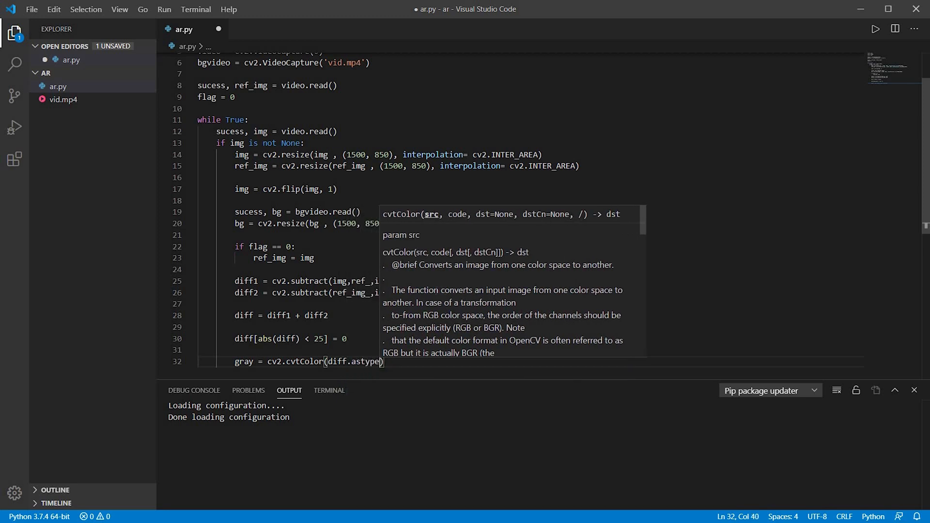
type("np.u")
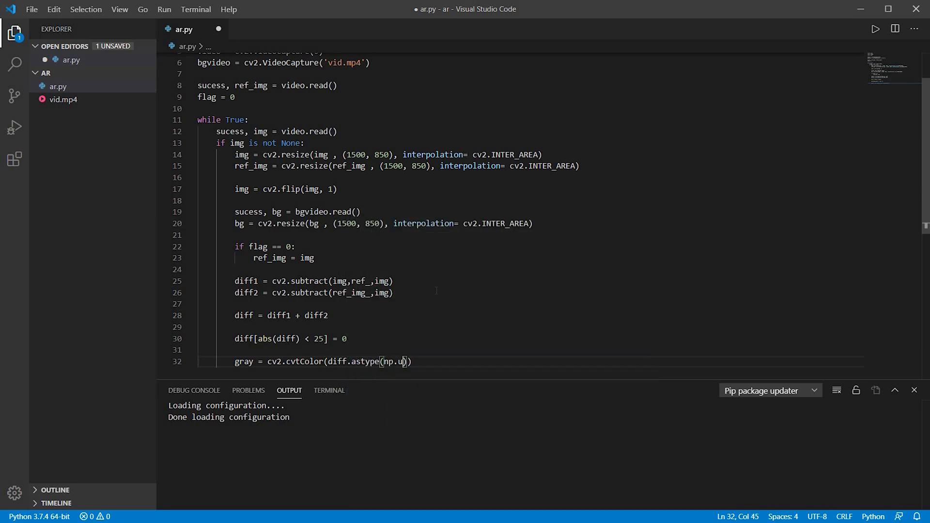
type("int")
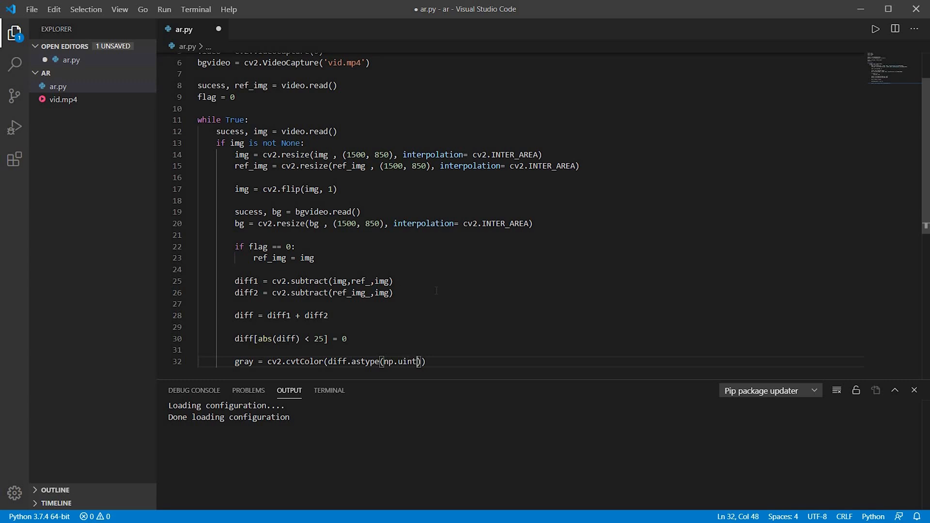
type("8")
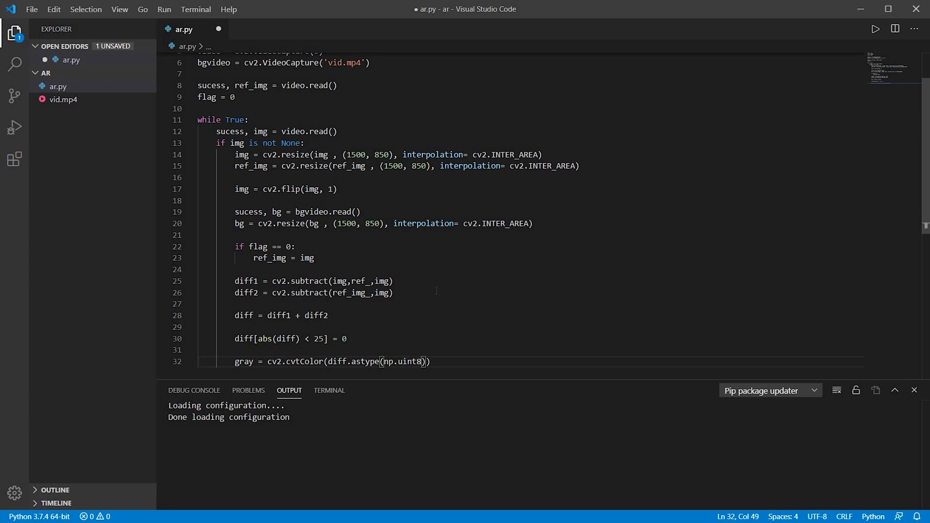
type(",")
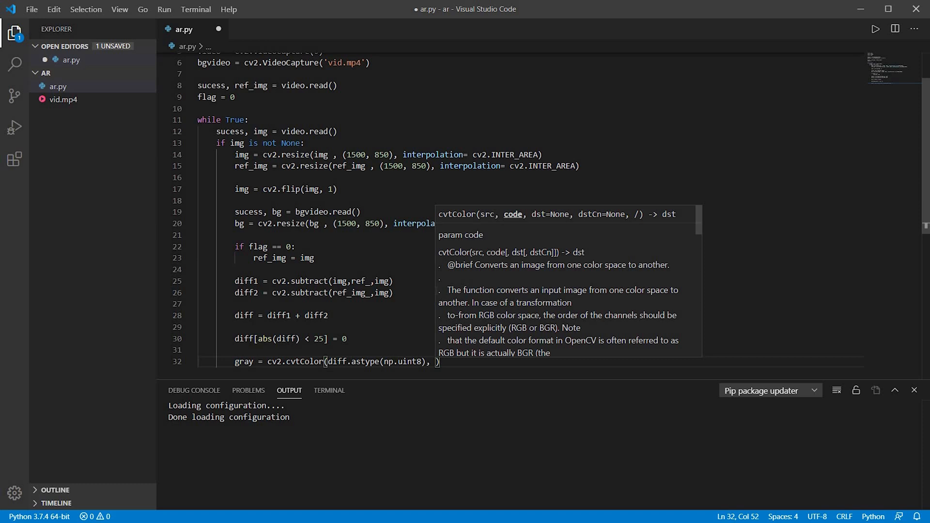
type("cv2.")
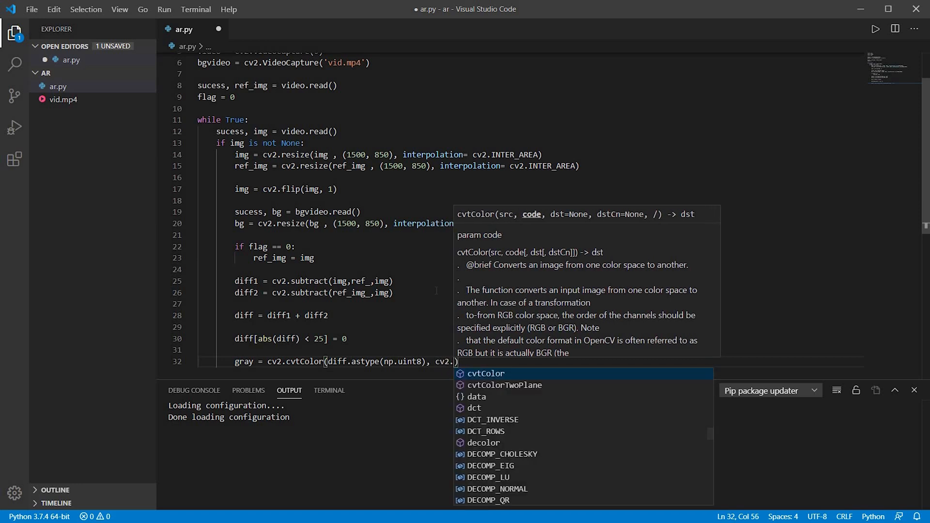
type("COLOR")
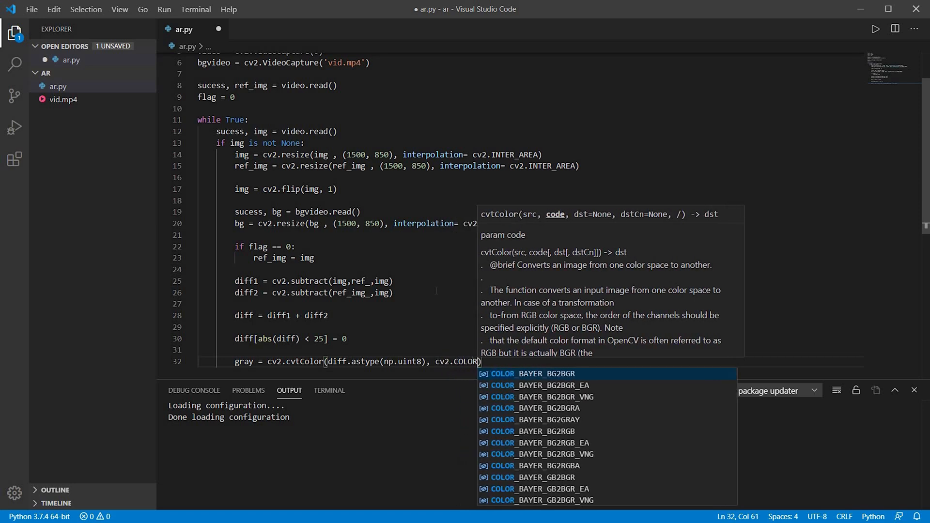
type("_BGR2")
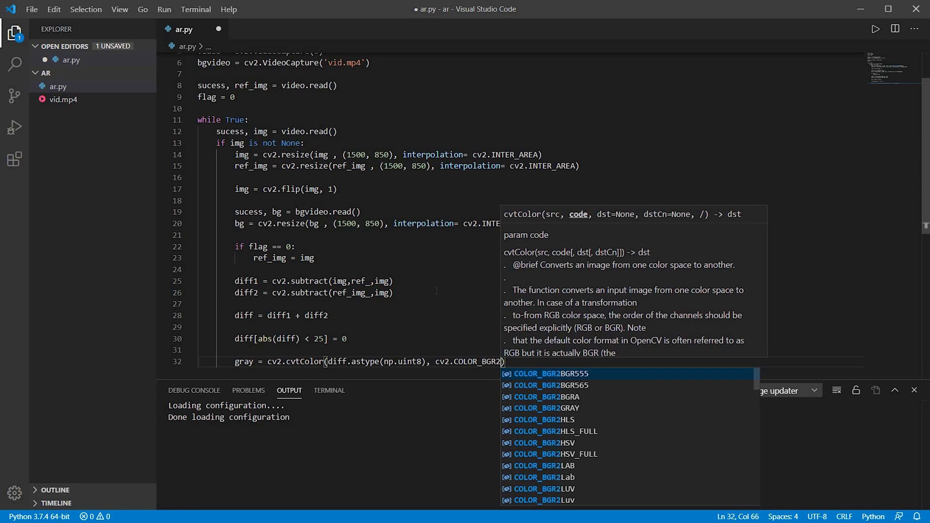
left_click(547, 408)
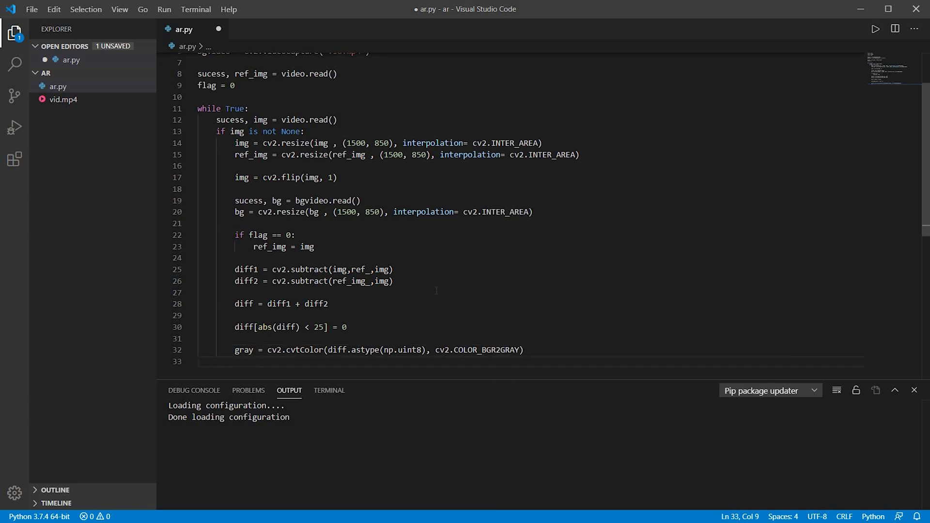
Add gray[np.abs(gray) < 10] = 0 below the grayscale conversion
type("gray[np")
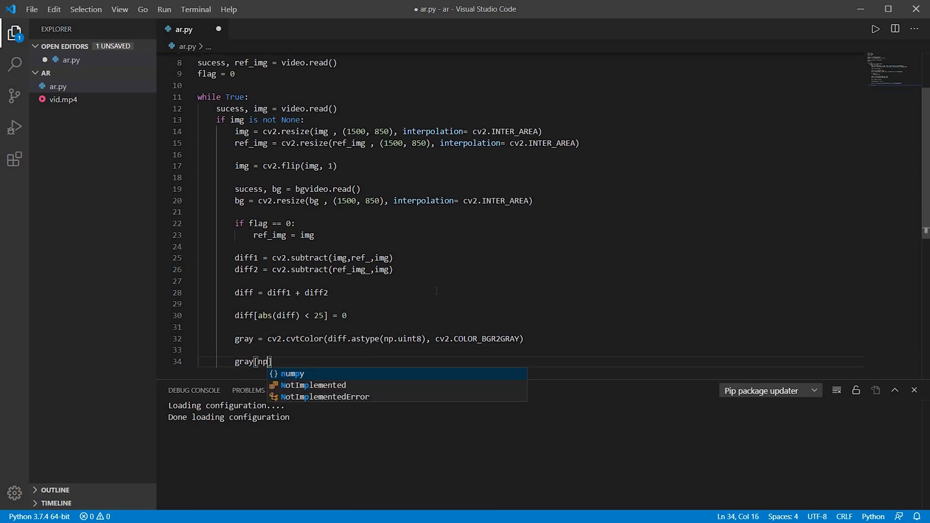
type(".a")
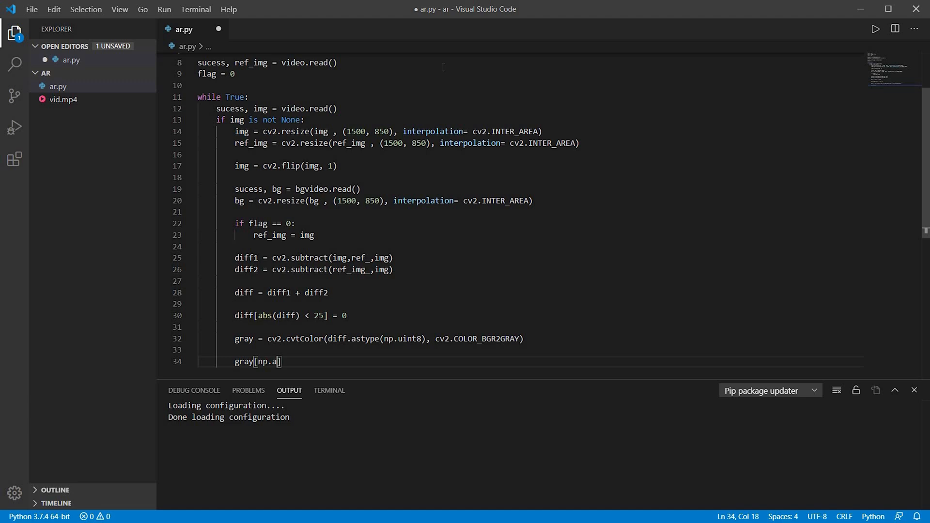
type("bs(gray")
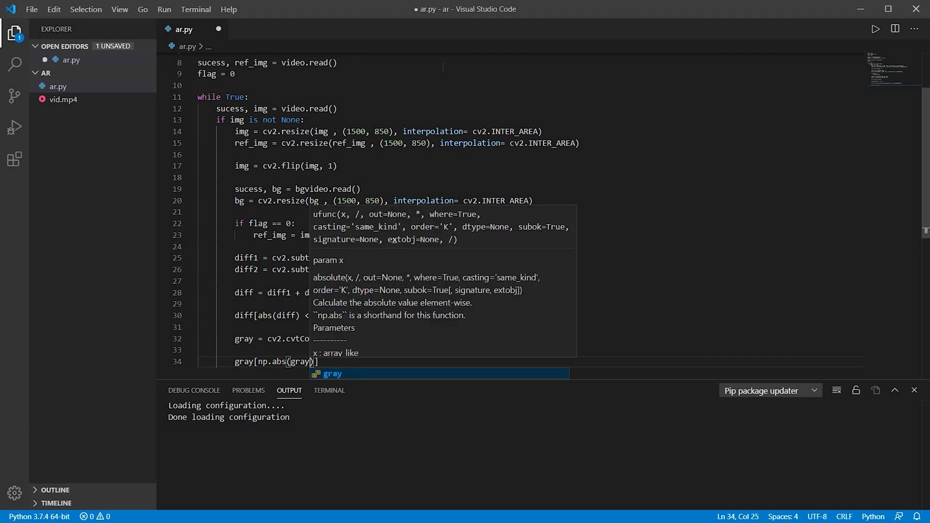
type("<10")
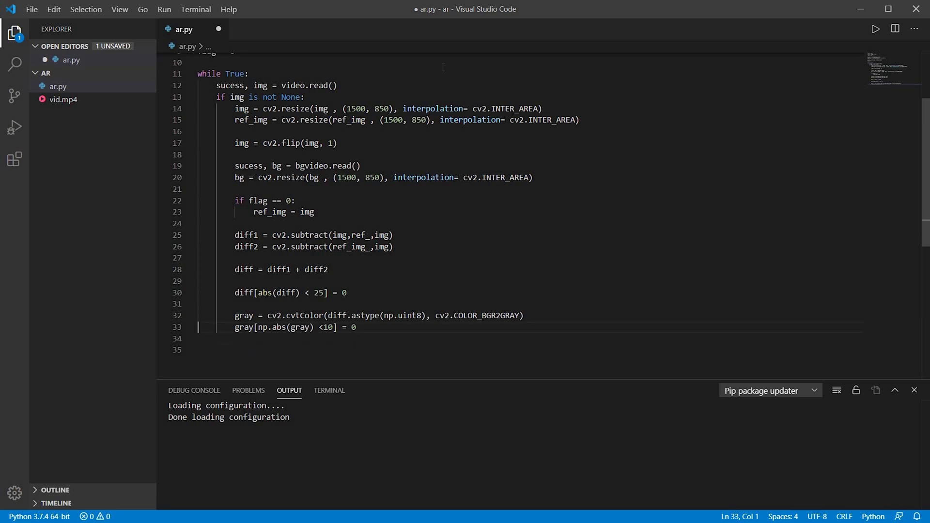
Add fgmask = gray.astype(np.uint8), save, then set fgmask[fgmask > 0] = 255
type("fgma")
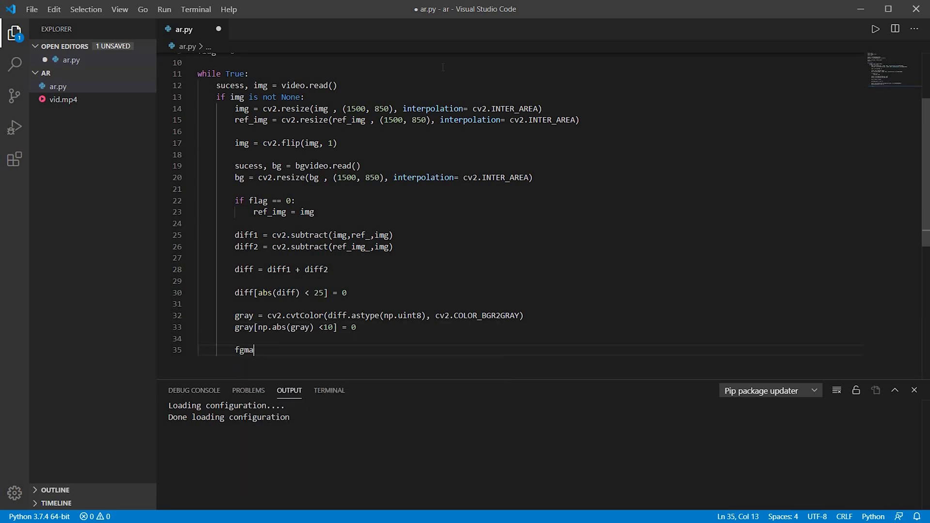
type("sk = gray.astype(n")
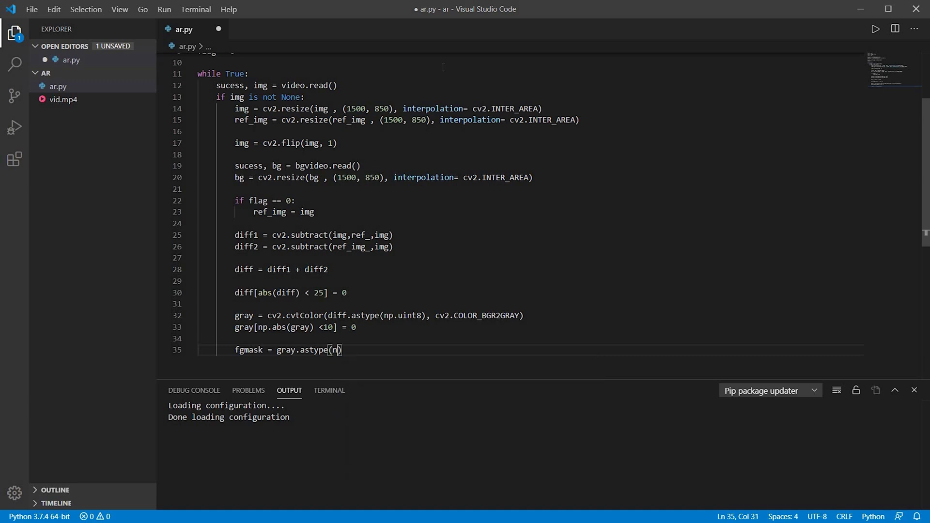
type("p.uin")
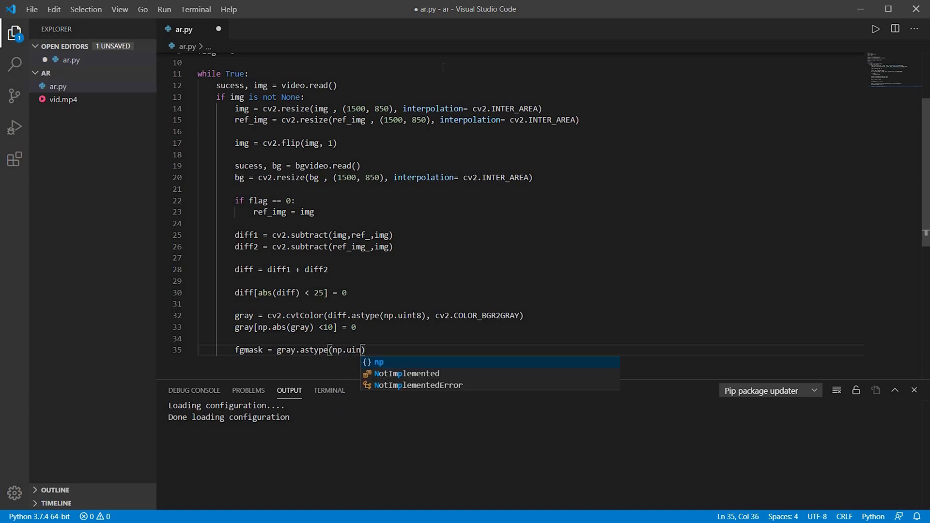
key("Enter")
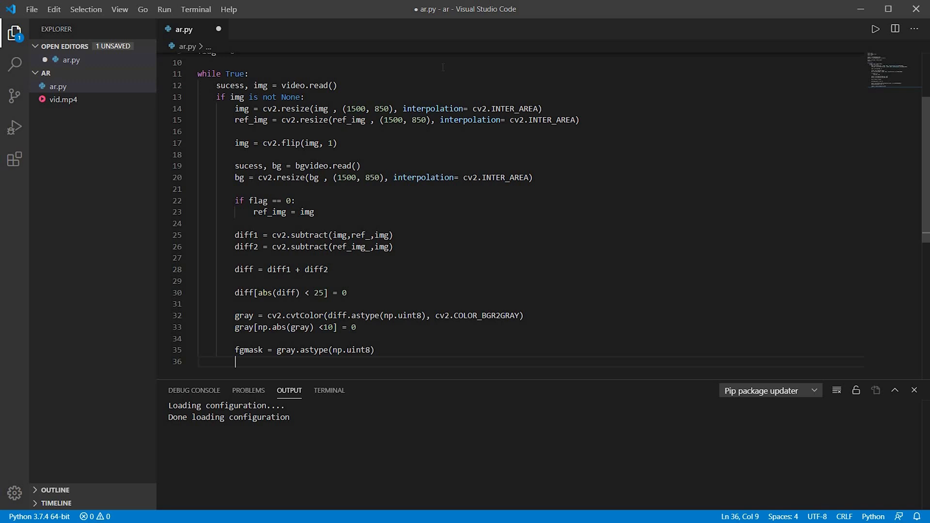
type("fgmask")
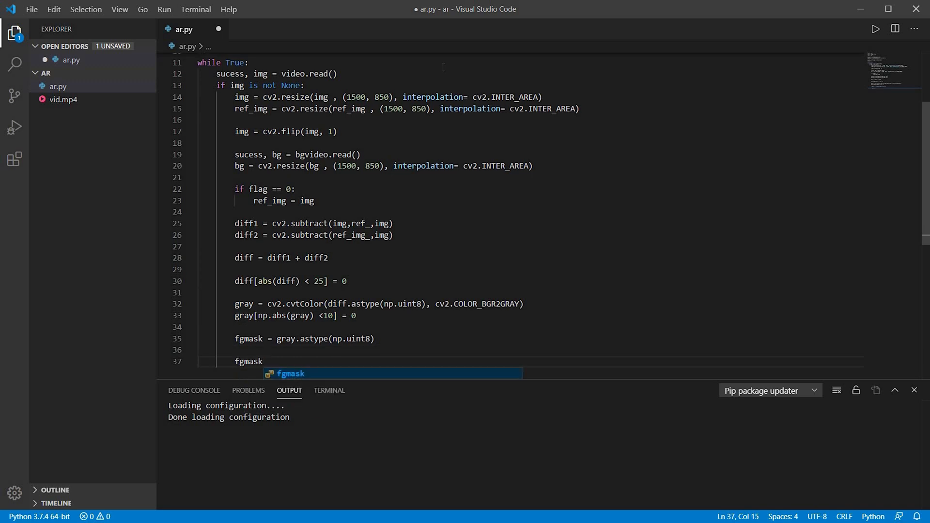
key("Ctrl+s")
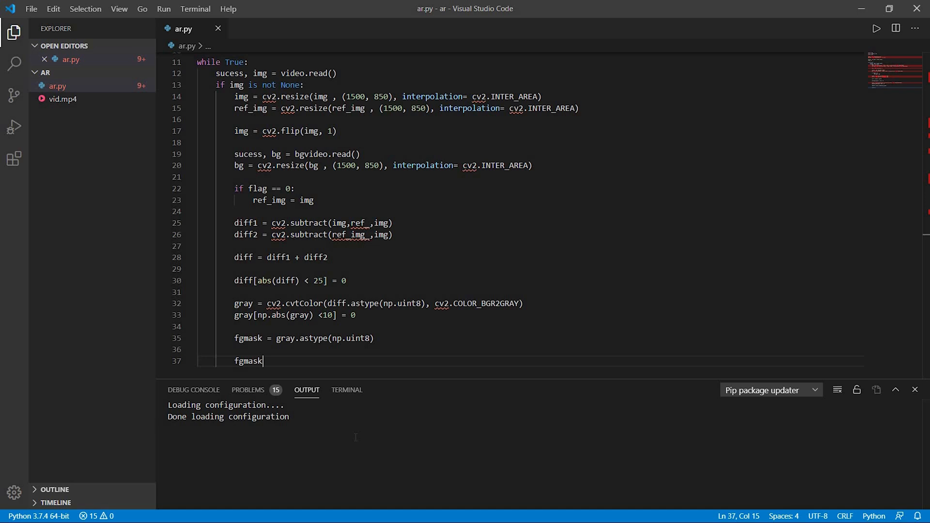
type("[fgmask]")
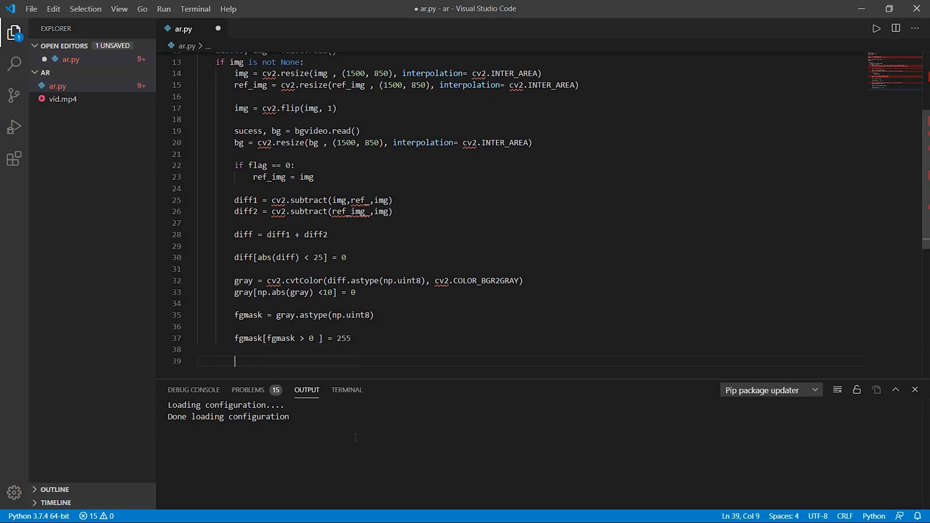
Invert fgmask into fgmask_inv with a cv2 call
type("fgmask_inv")
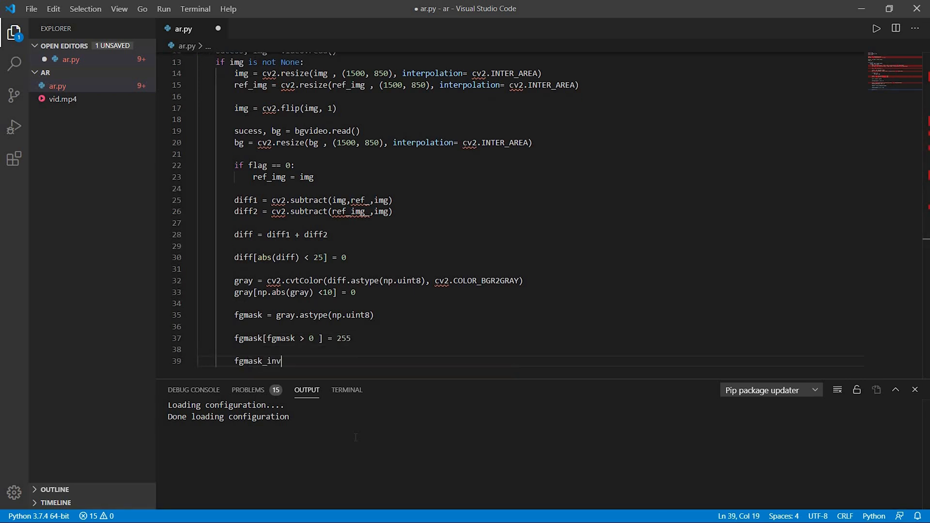
type("= cv")
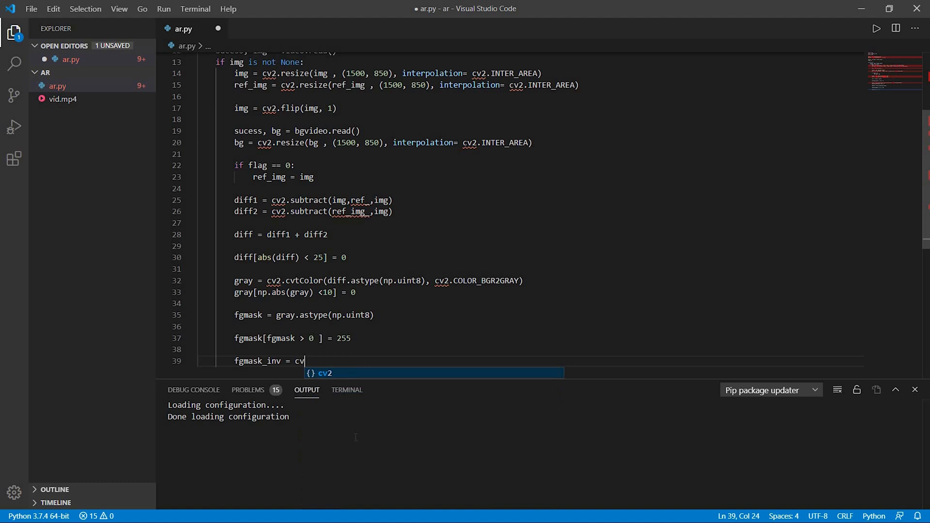
type("2.bitwise_not(")
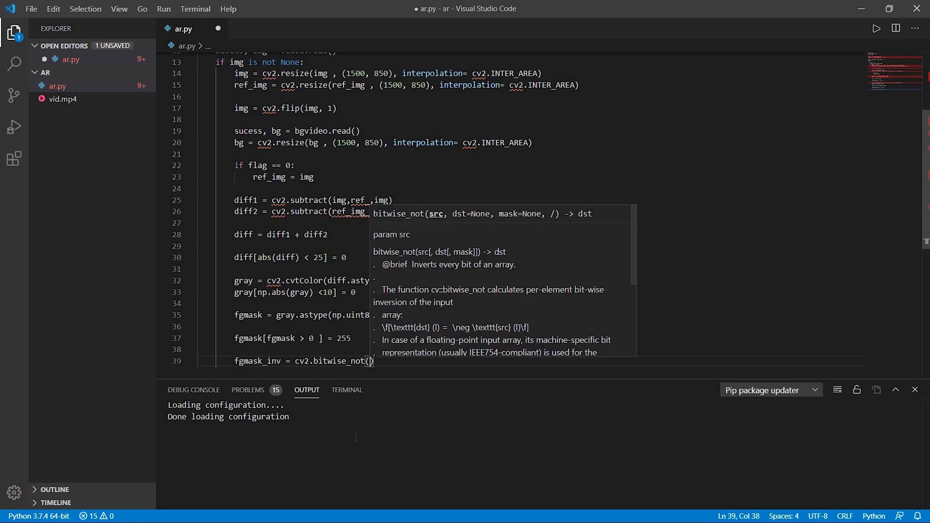
type("fgmask)")
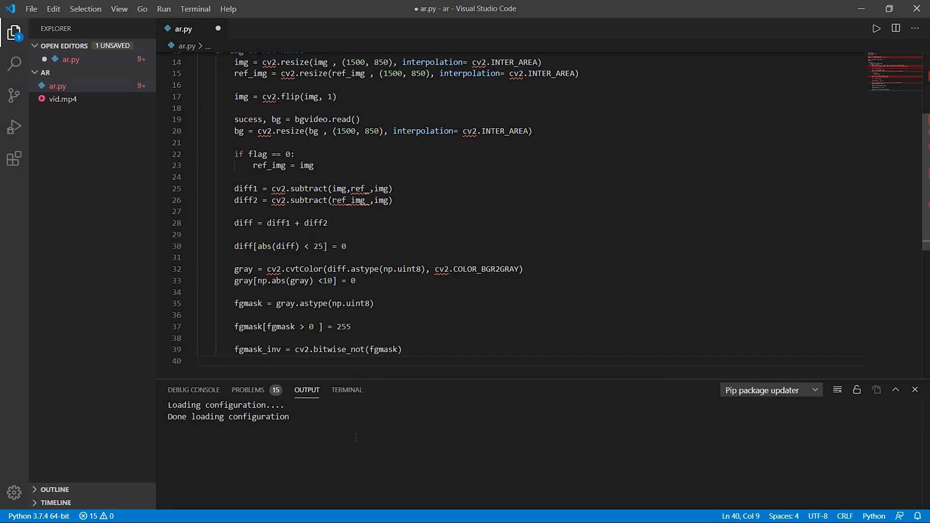
Mask img with fgmask into fgimg and bg with fgmask_inv into bgimg via cv2.bitwise_and
type("fgi")
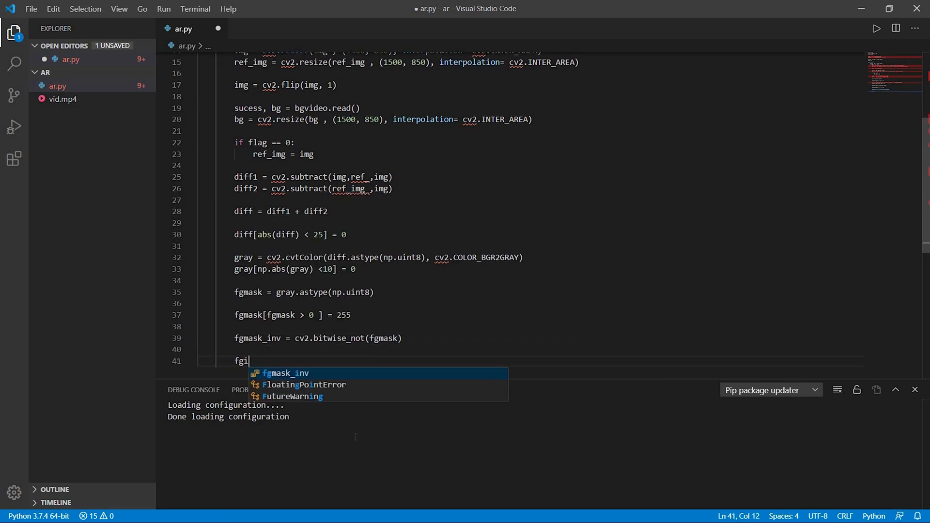
type("mg = cv2.b")
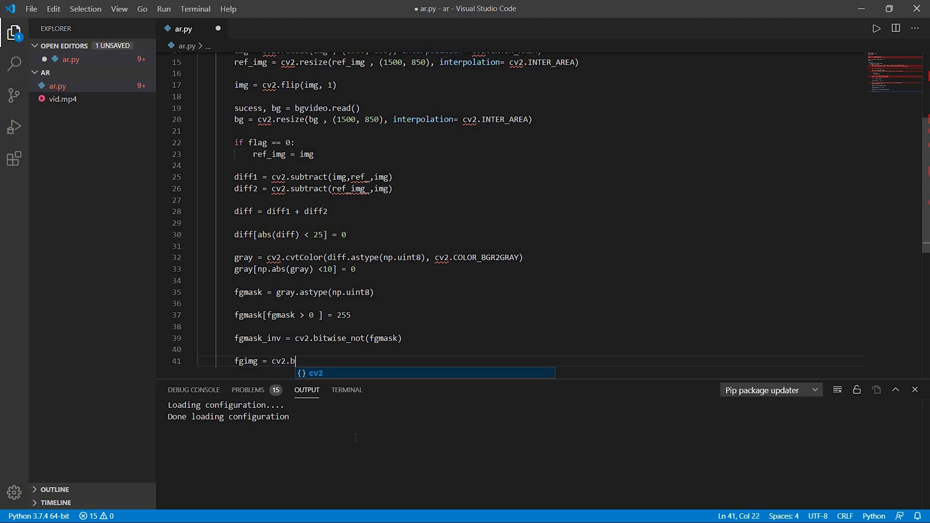
type("itewise")
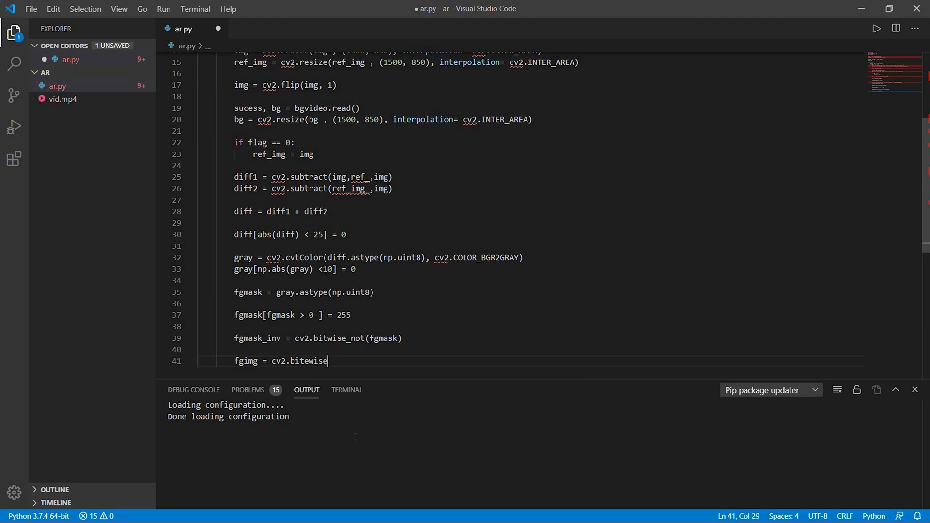
type("_and()")
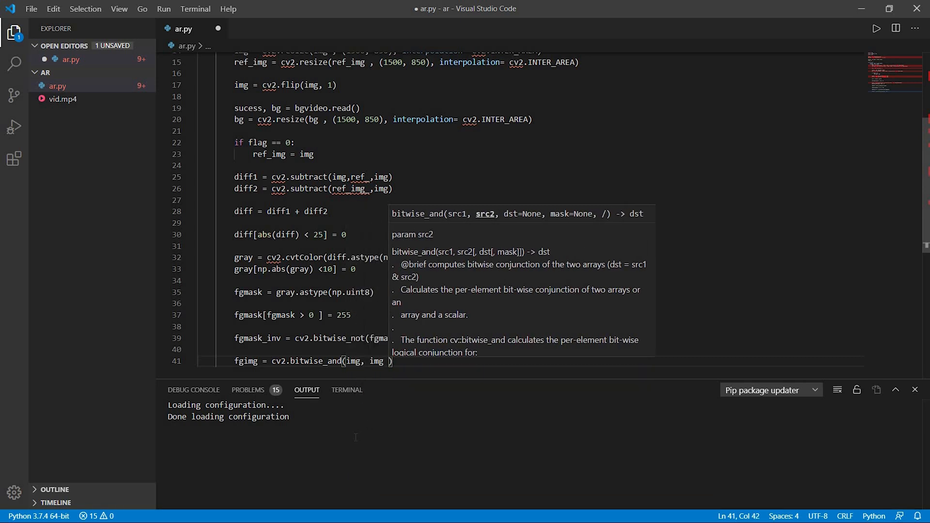
type(", mask= fgmask")
type("bgimg = cv2.bi")
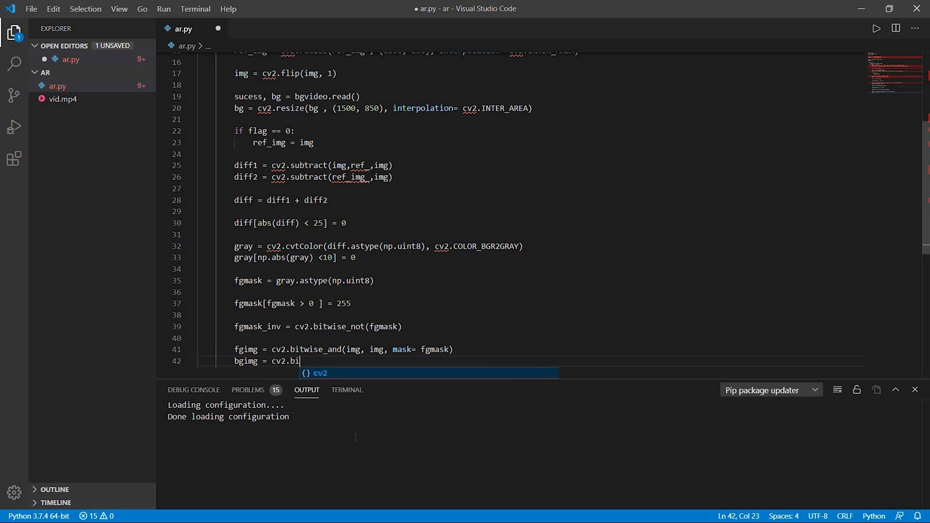
type("twise_and()")
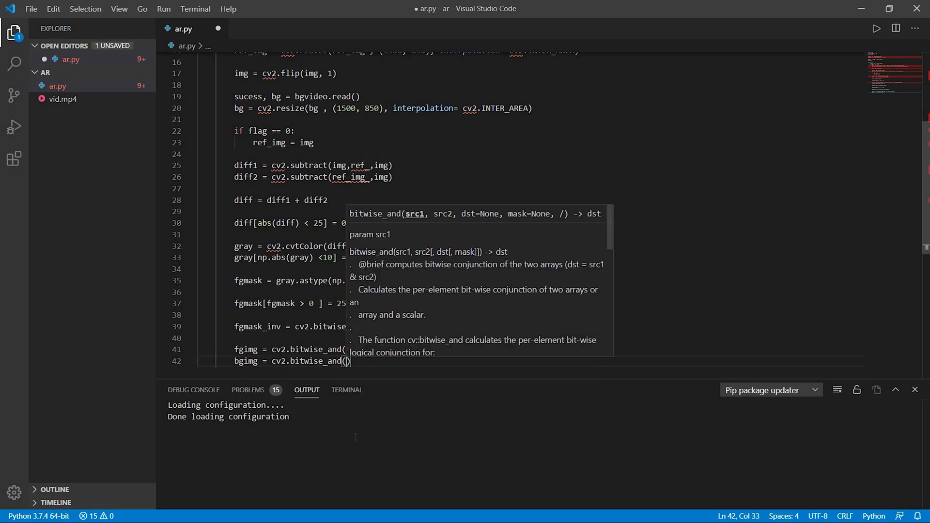
type("bg, bg,")
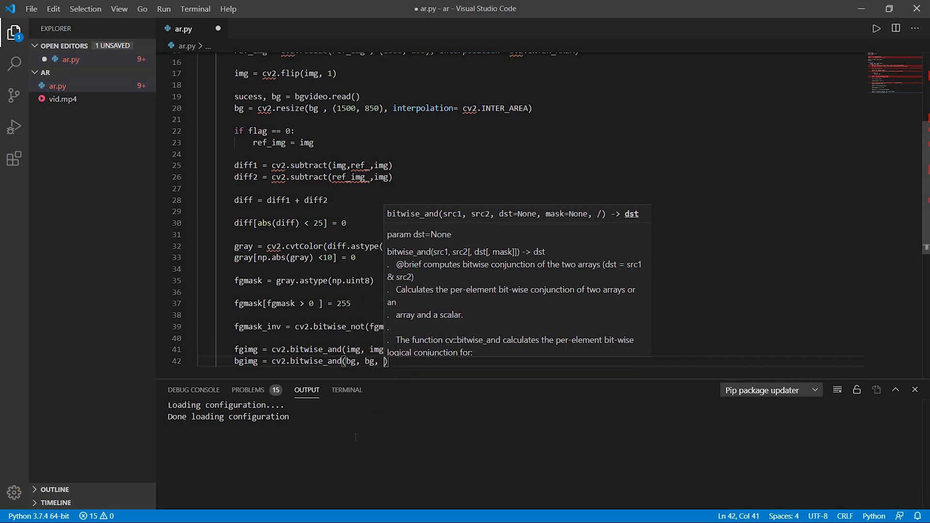
type("mask=")
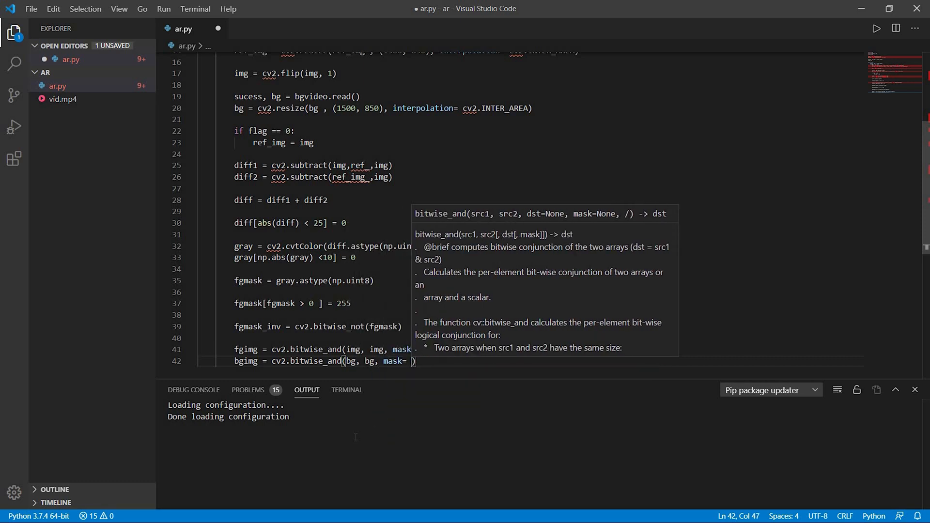
type("fgmask_inv")
type("dst")
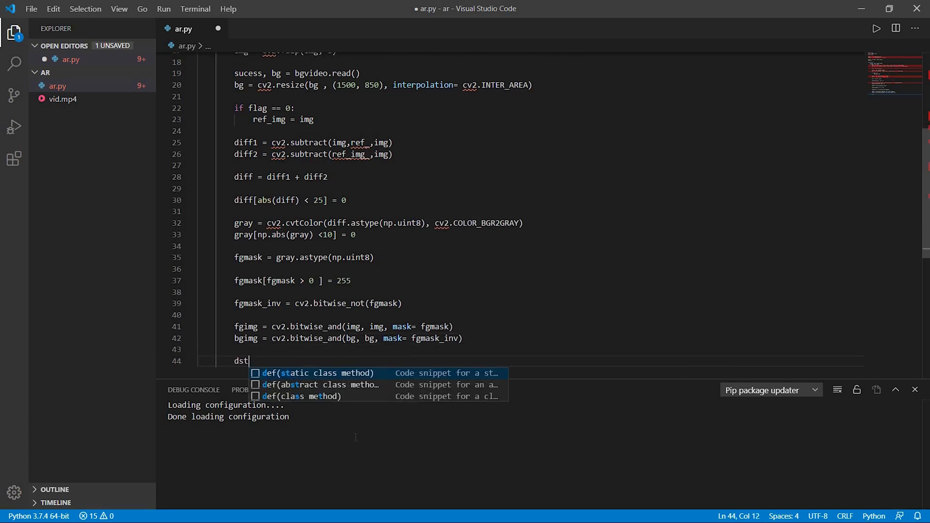
Add dst = cv2.add(bgimg, fgimg) and cv2.imshow('Background removal', dst)
type("= cv2.add")
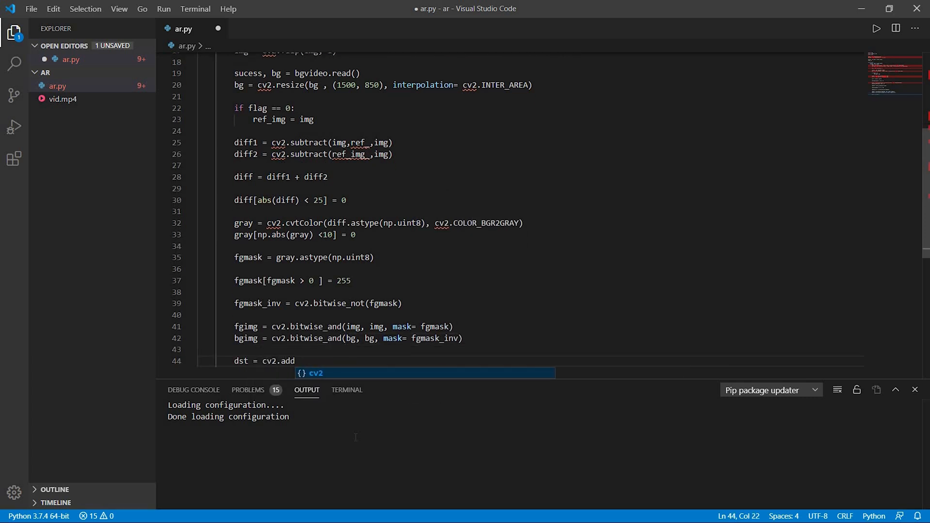
type("(bgimg,")
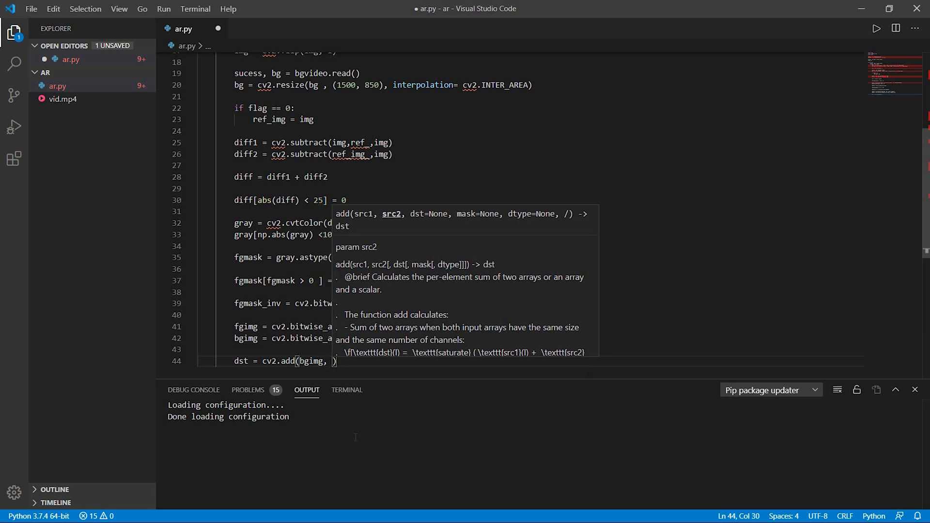
type("fgimg)")
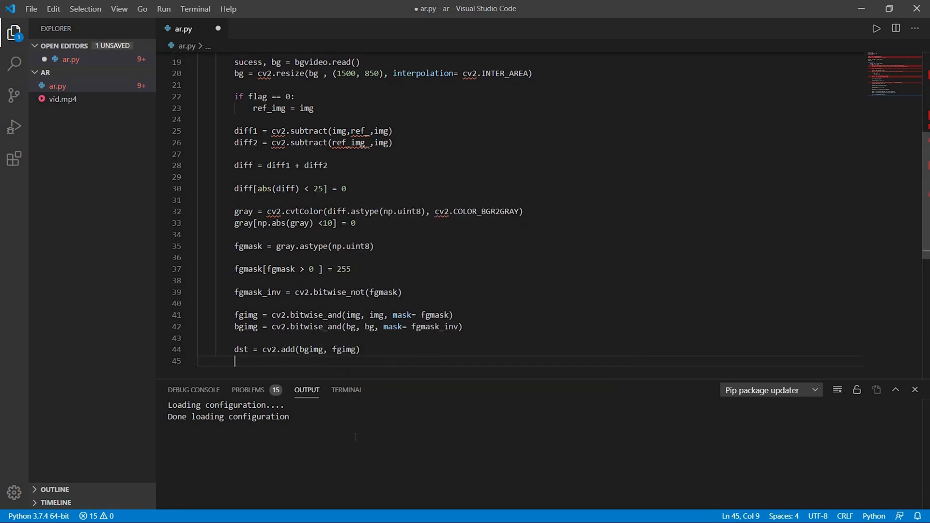
type("cv2.imsh")
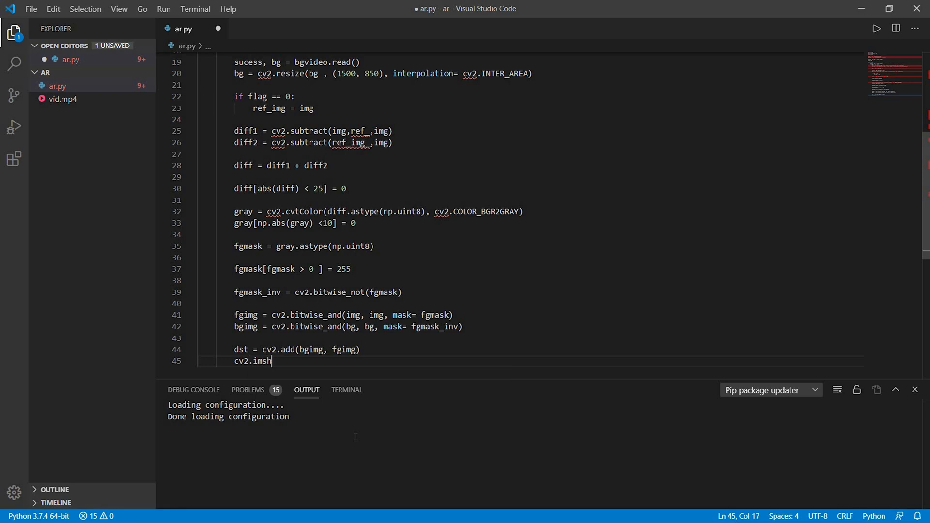
type("ow()")
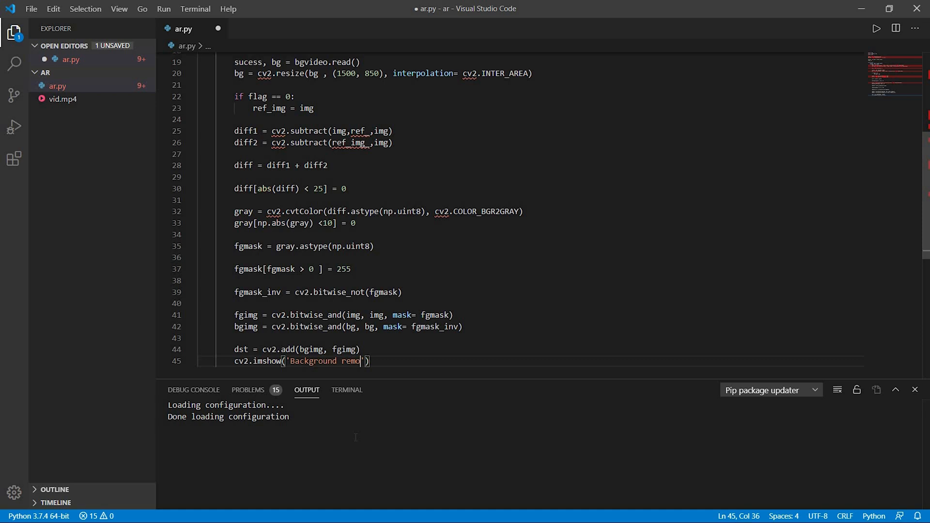
type("val', dst)")
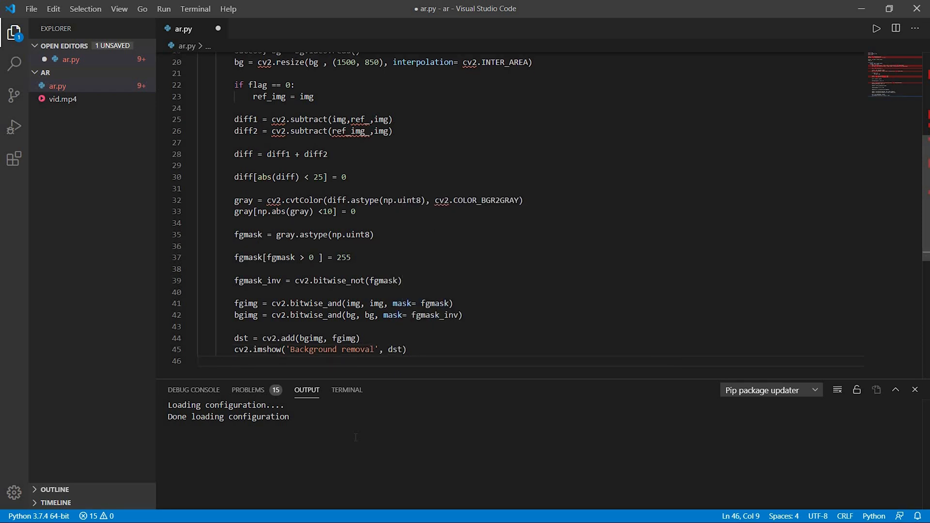
type("key")
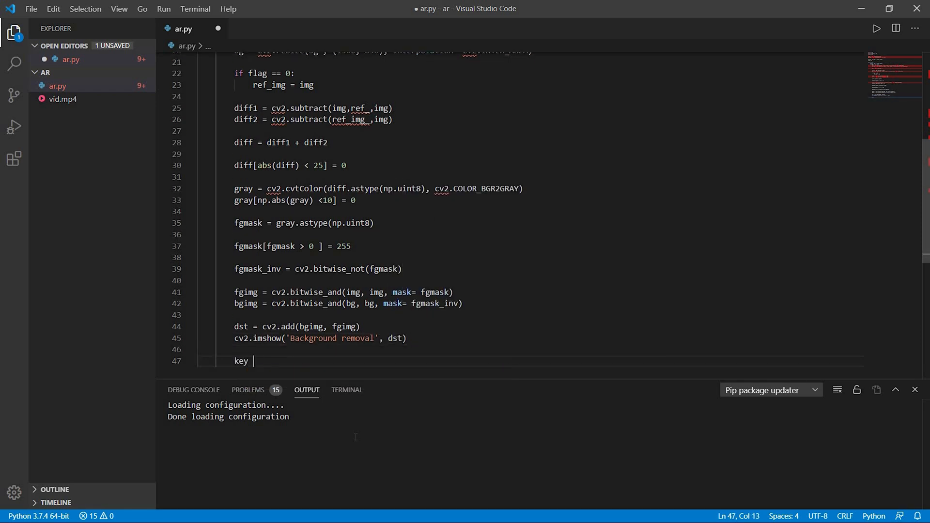
Read key = cv2.waitKey(5) & 0xFF and break the loop when key is 'q'
type("= cv2.w")
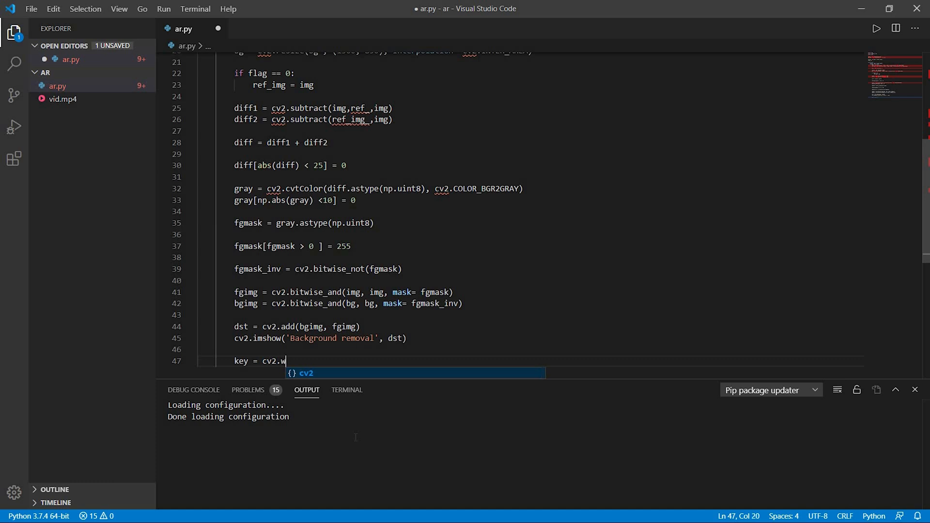
type("aitKey()")
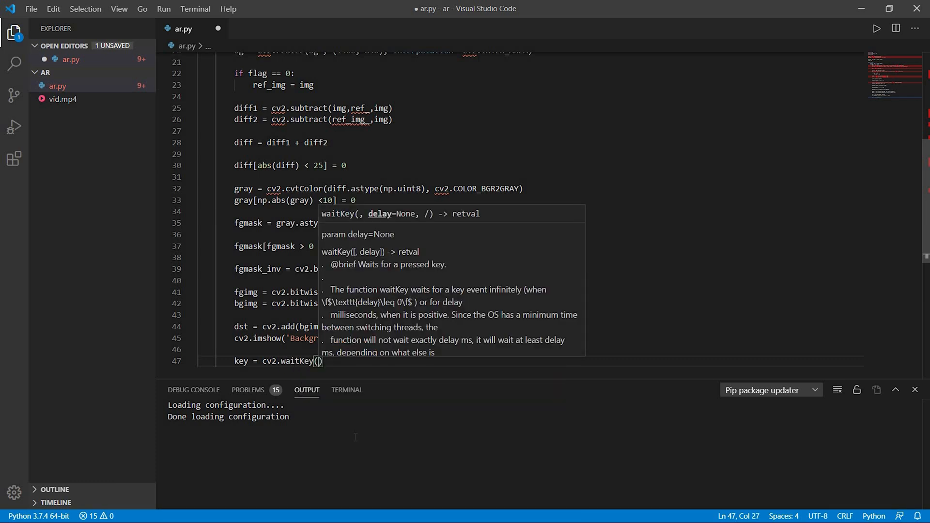
type("5) & 0")
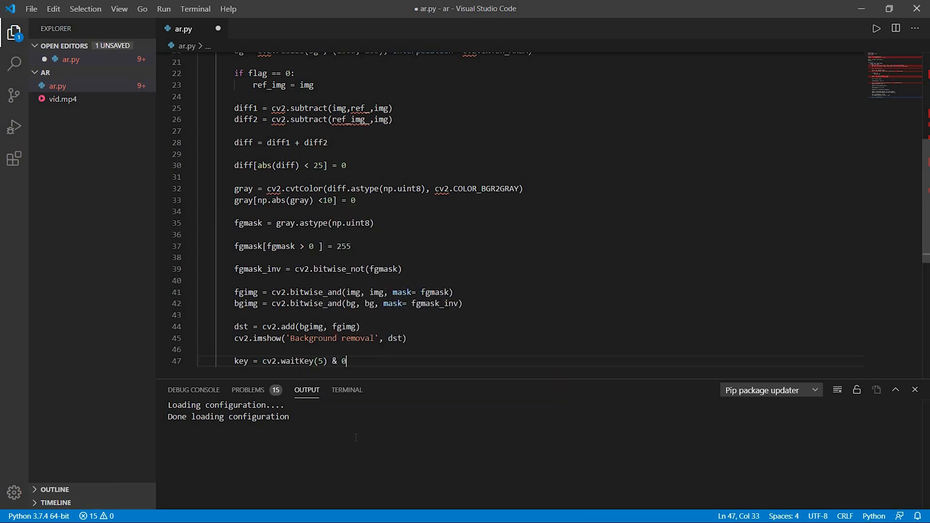
type("xFF")
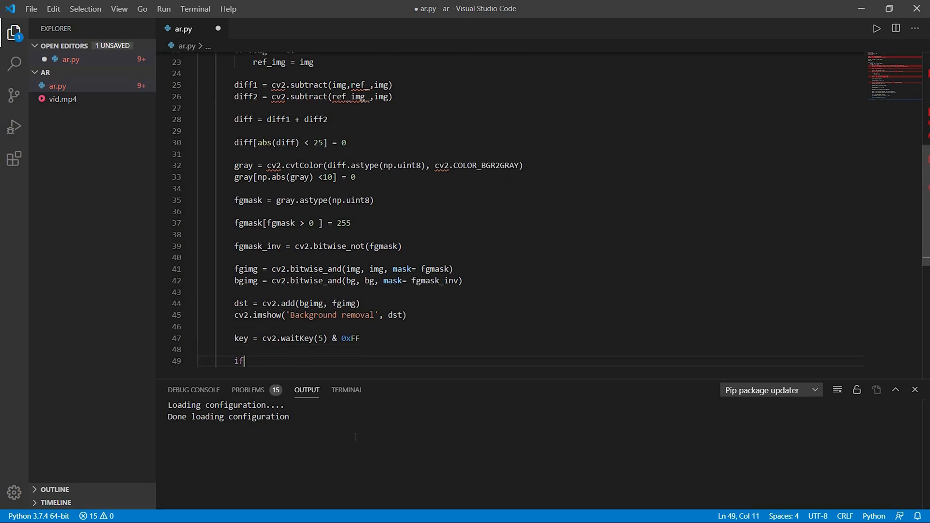
type("ord('q')")
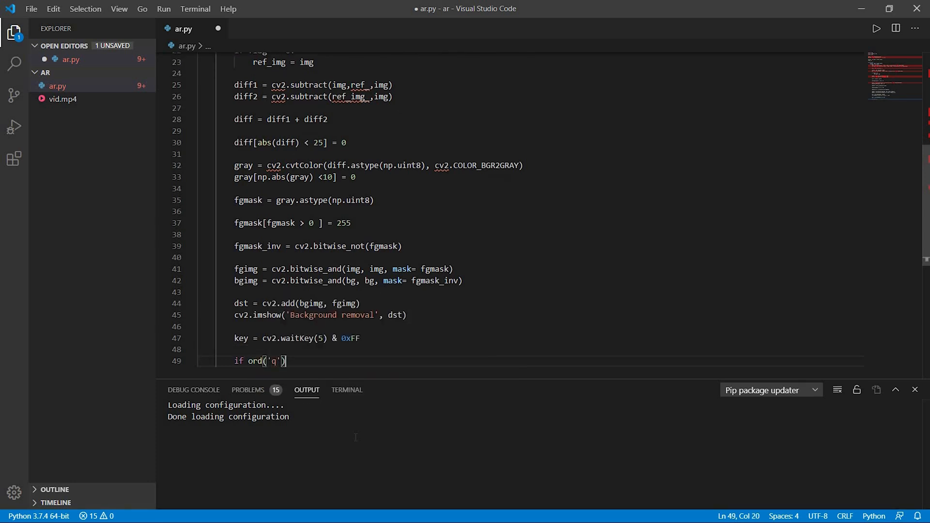
type("==")
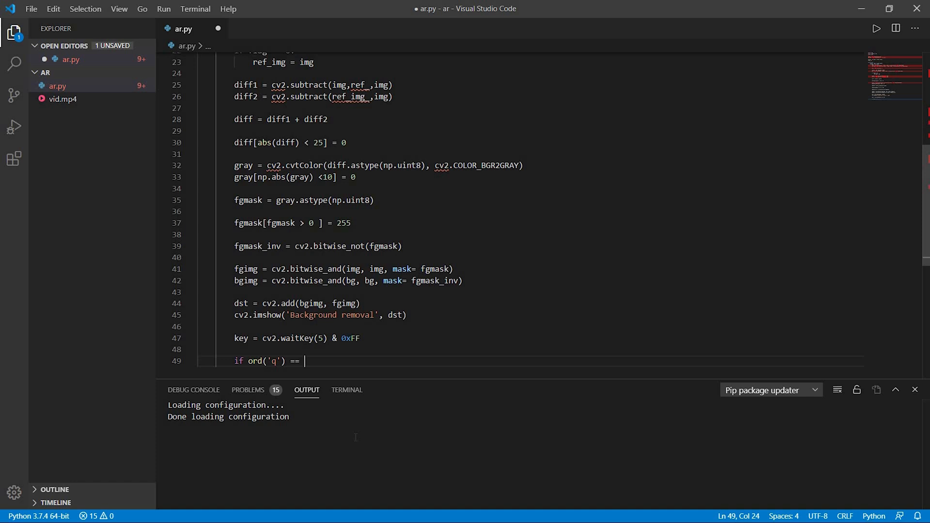
type("key:")
type("elif ord")
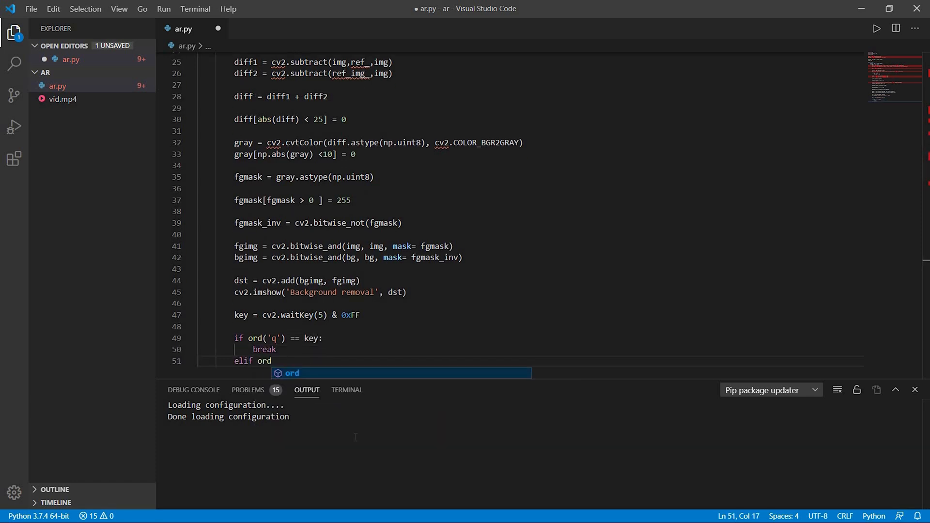
On 'd', set flag = 1 and print a background message
type("()")
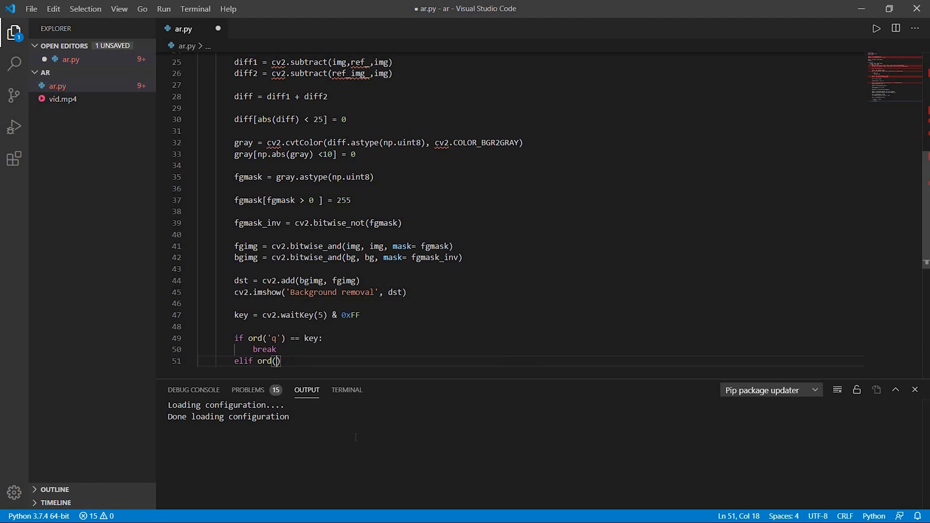
type("'d') == j")
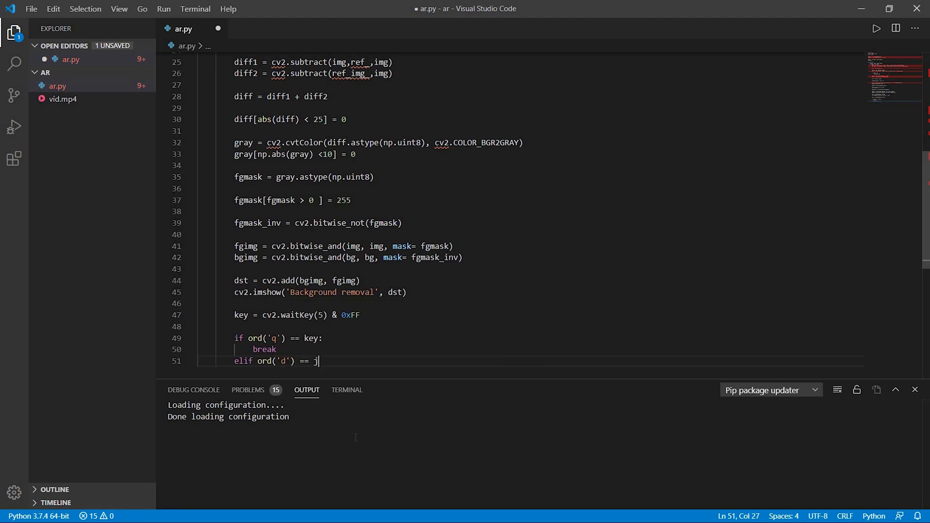
type("ey:")
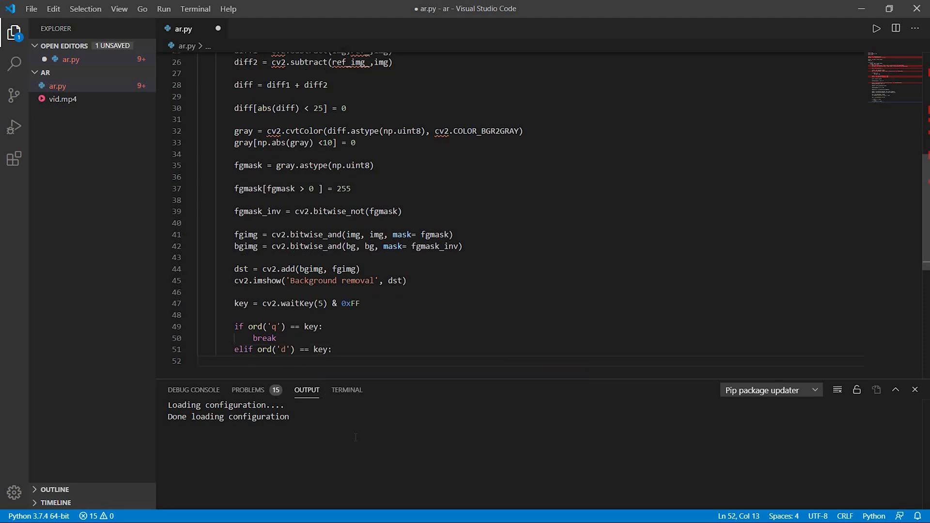
type("flag = 1")
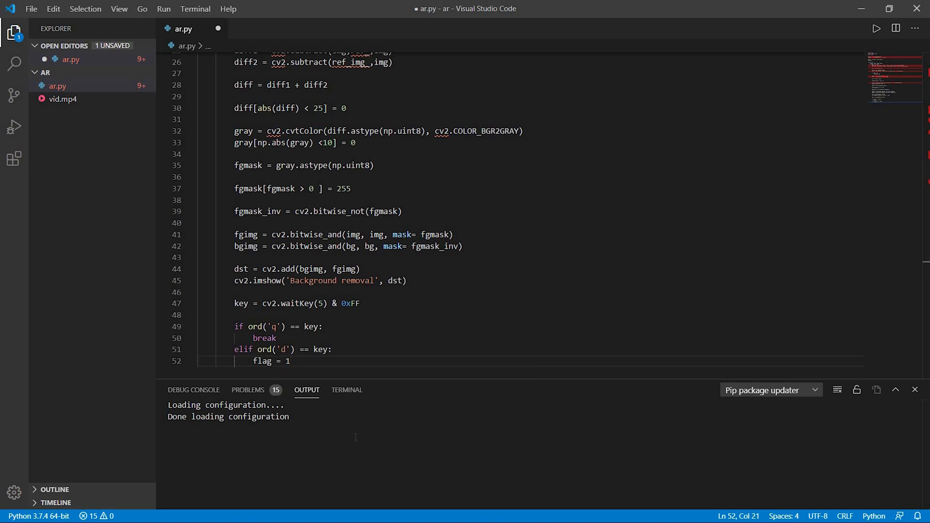
type("print()")
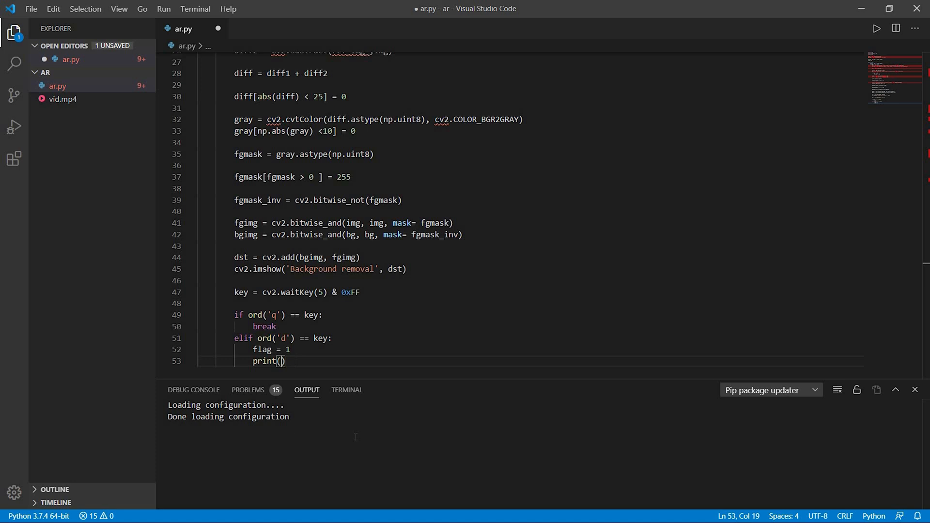
type("\"background\"")
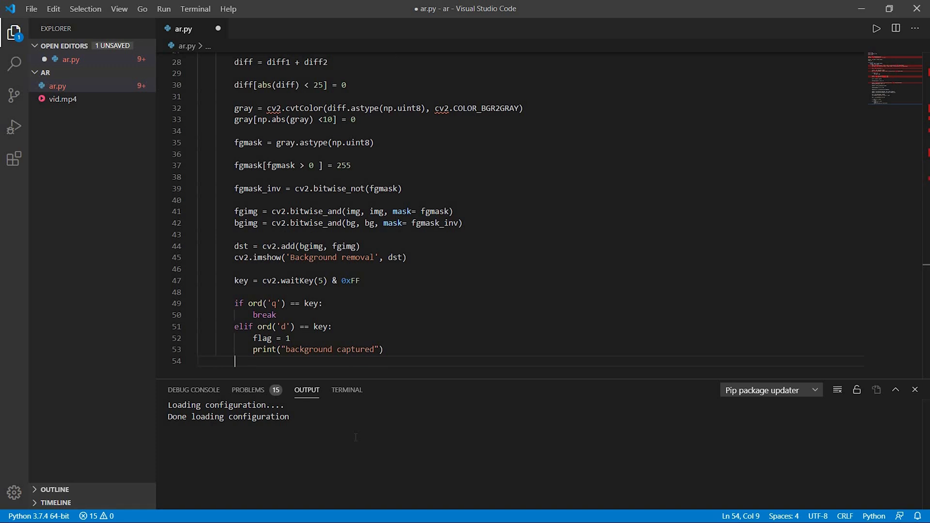
Add an elif for 'r' that sets flag = 0 and prints a 'ready' message
type("elif or")
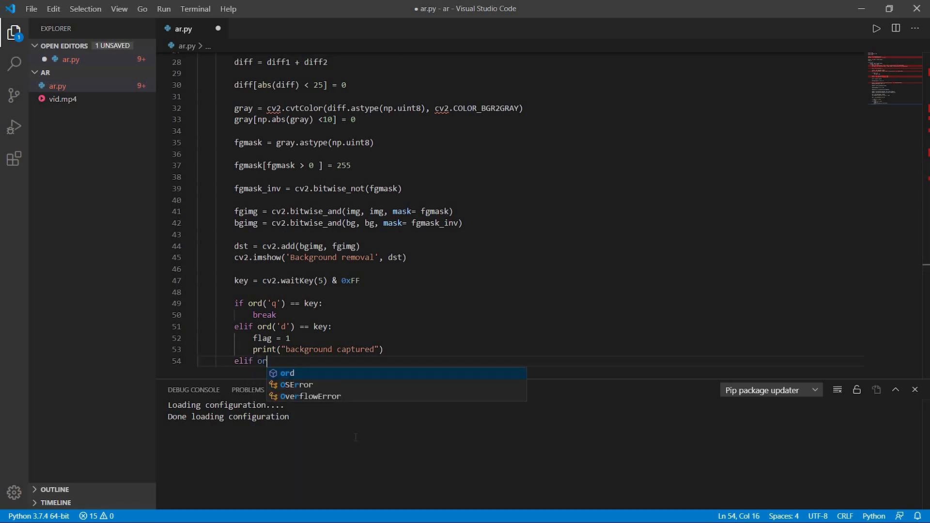
type("d('r') == key:")
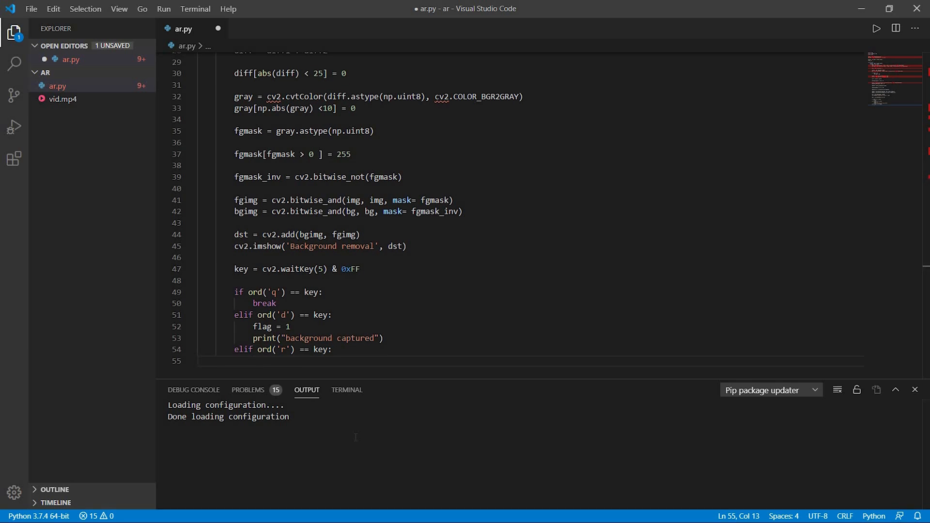
type("flag = 0")
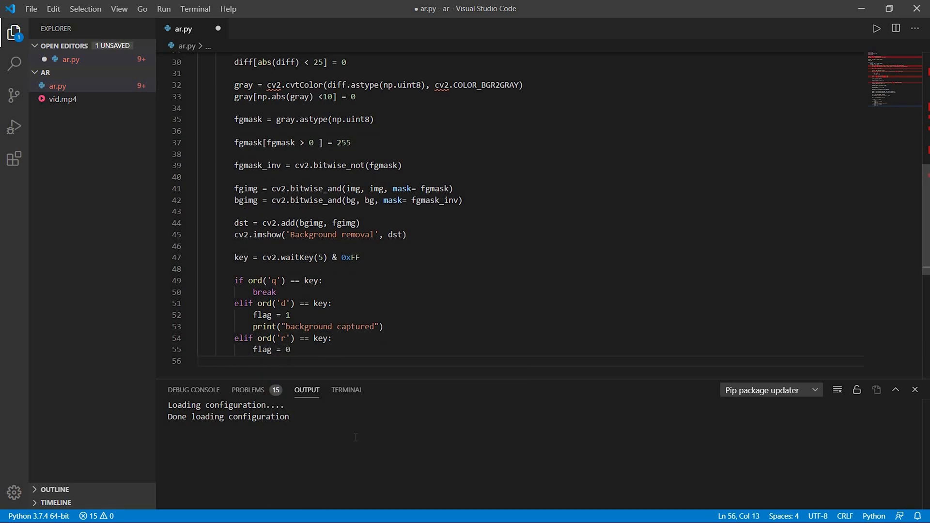
type("print(\"ready t\"")
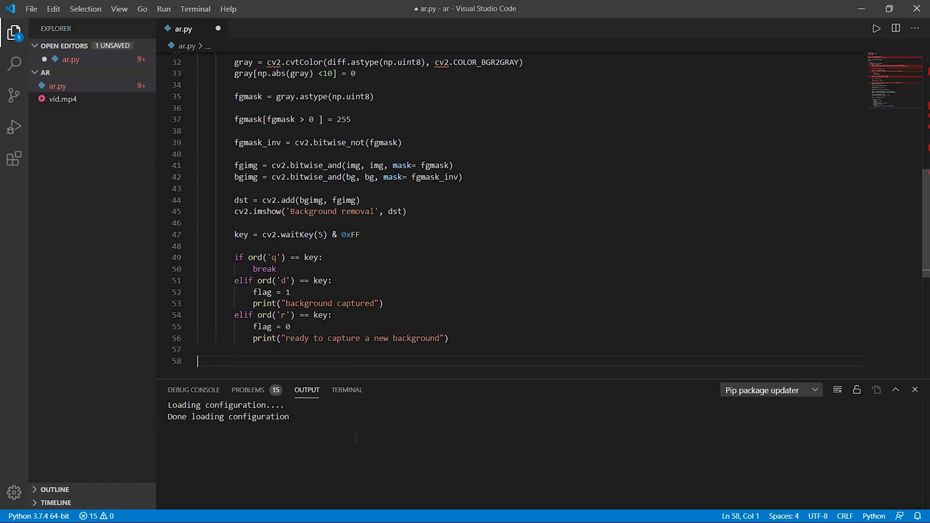
Begin typing cv2.destroyAllWindows() on line 58, below the loop
type("cv2.dest")
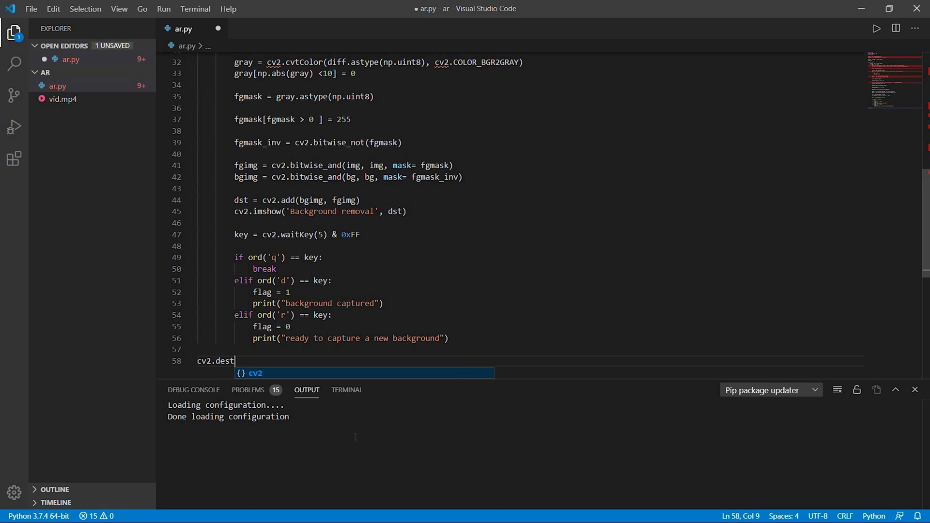
type("royA")
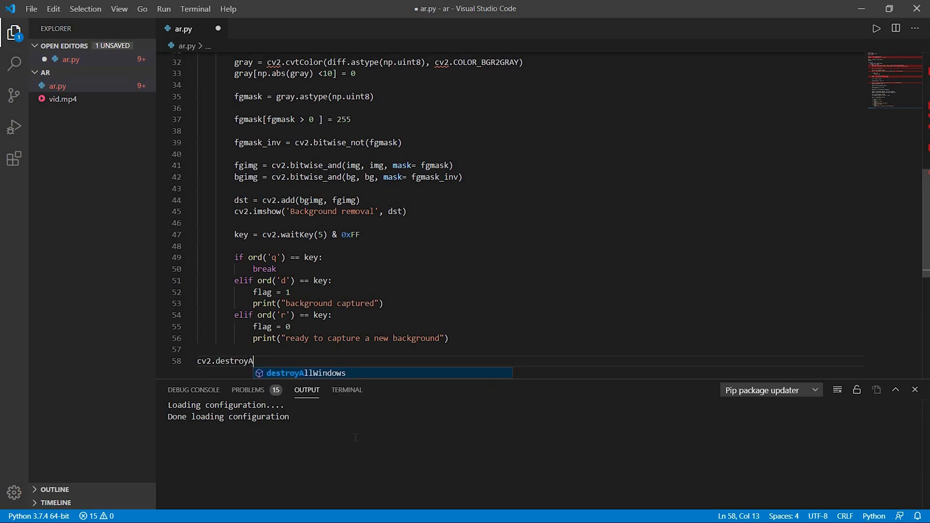